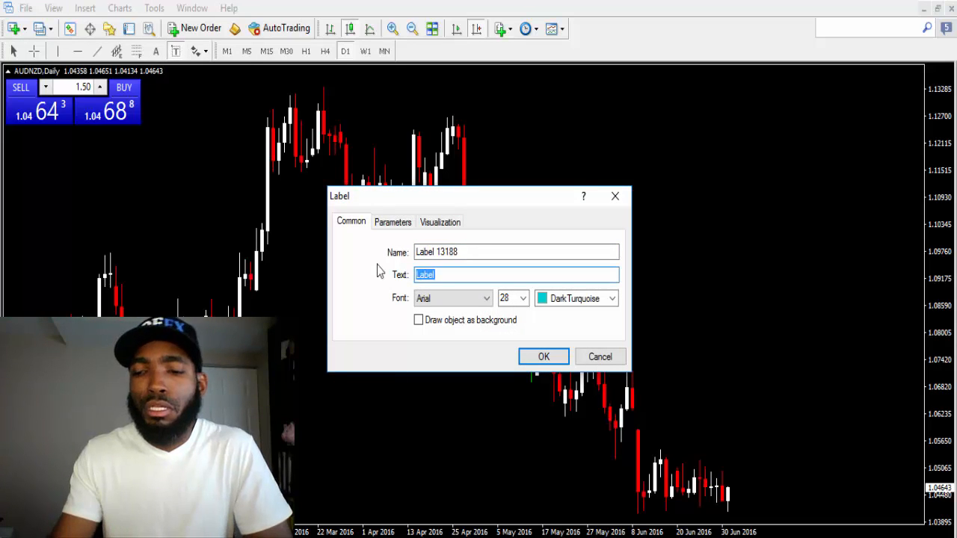
Step: Set the first turquoise label's text to 100.00 and place it on the AUDNZD chart
type("100")
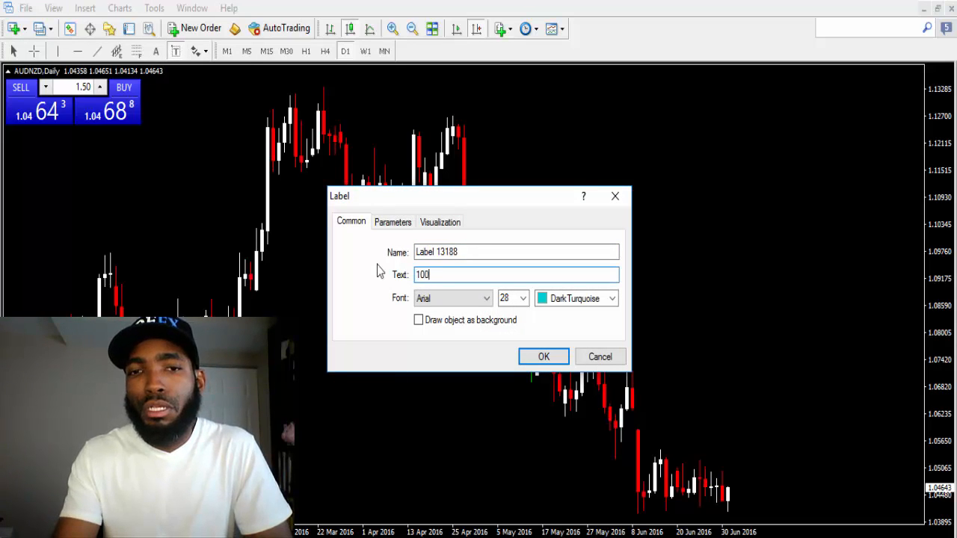
type(".00")
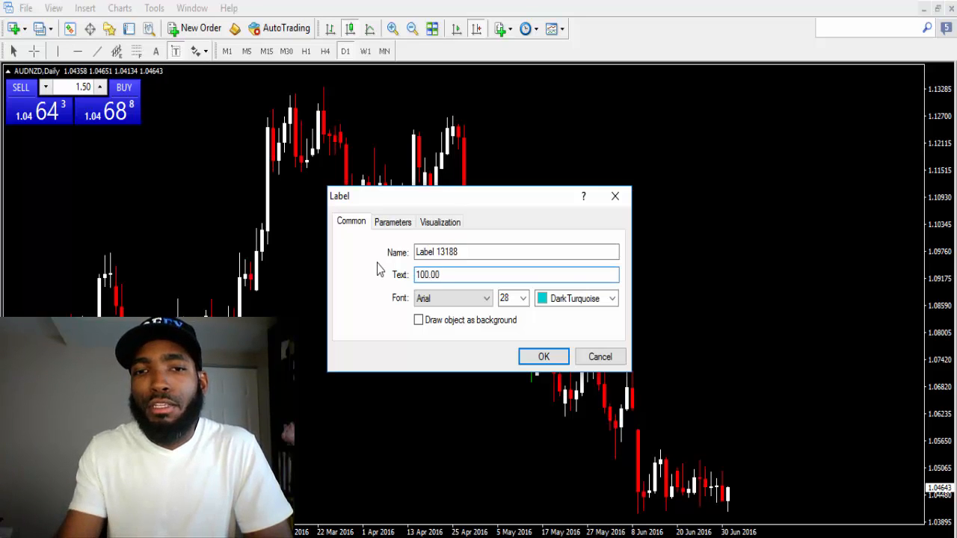
left_click(545, 356)
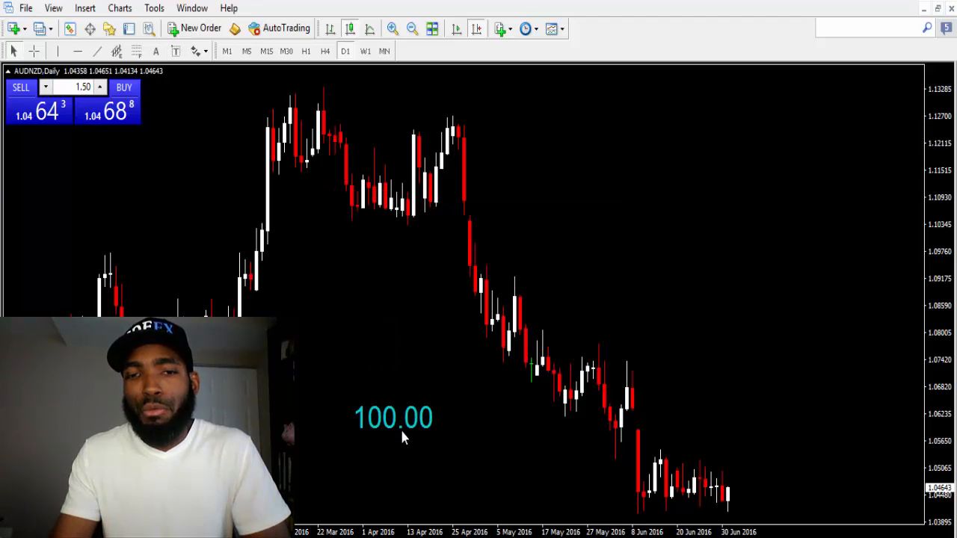
mouse_move(417, 426)
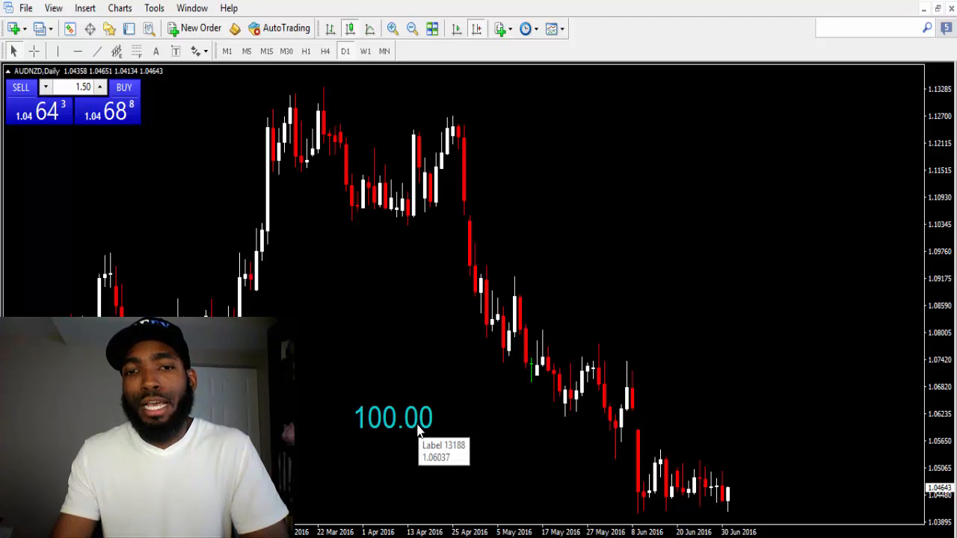
mouse_move(407, 478)
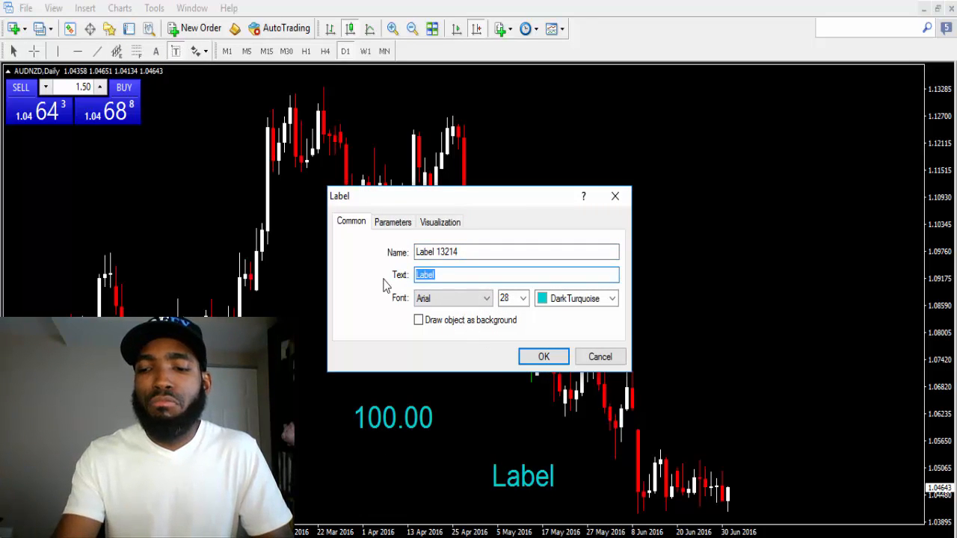
Step: Set the second turquoise label's text to 0.01, beside the 100.00 label
type("0.01")
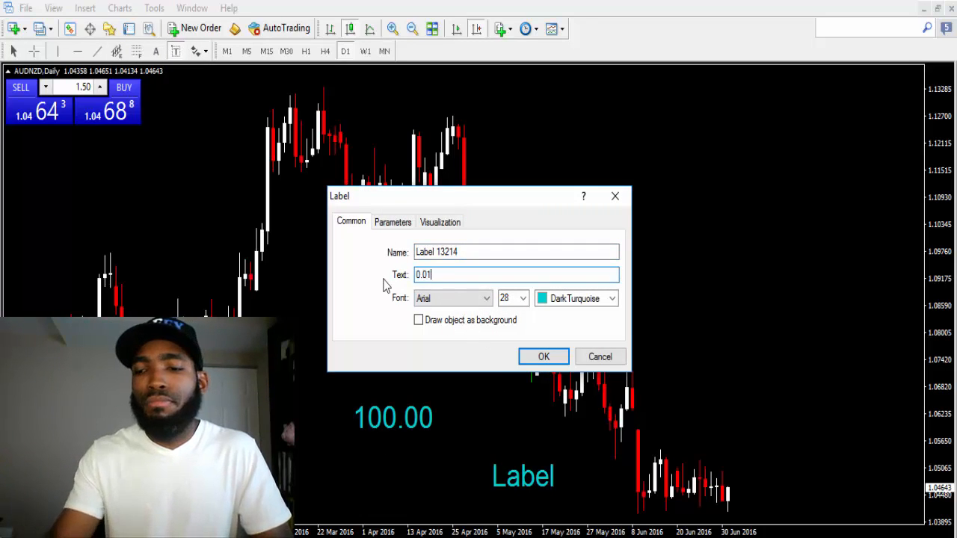
left_click(545, 356)
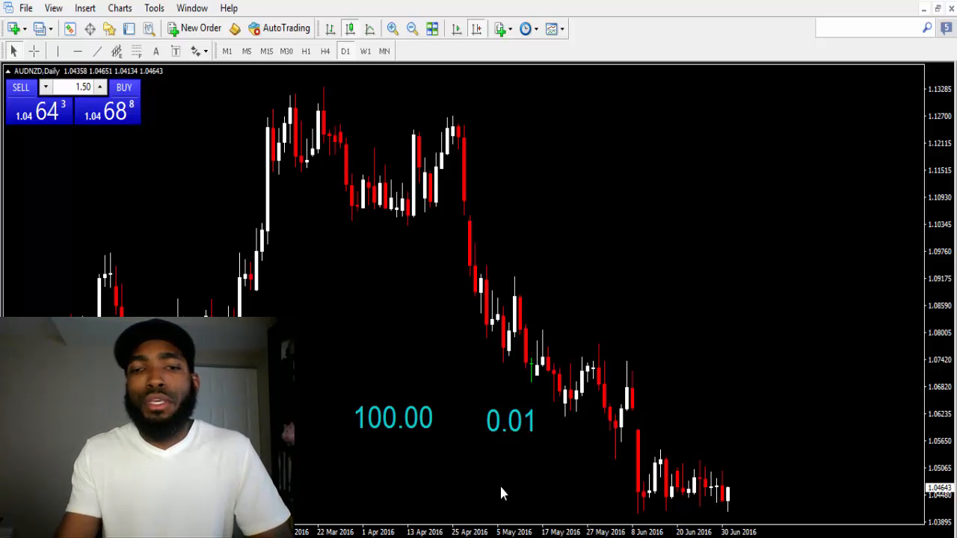
mouse_move(485, 430)
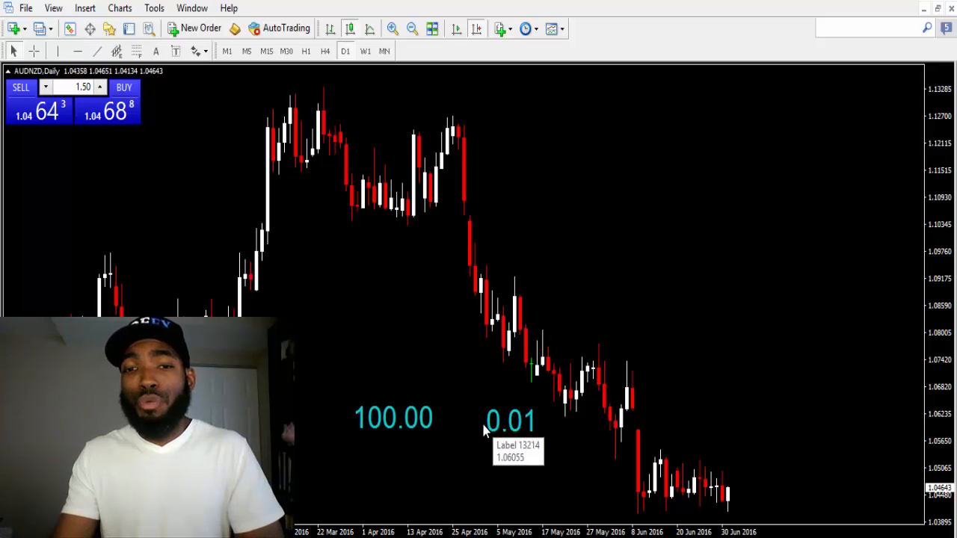
mouse_move(339, 419)
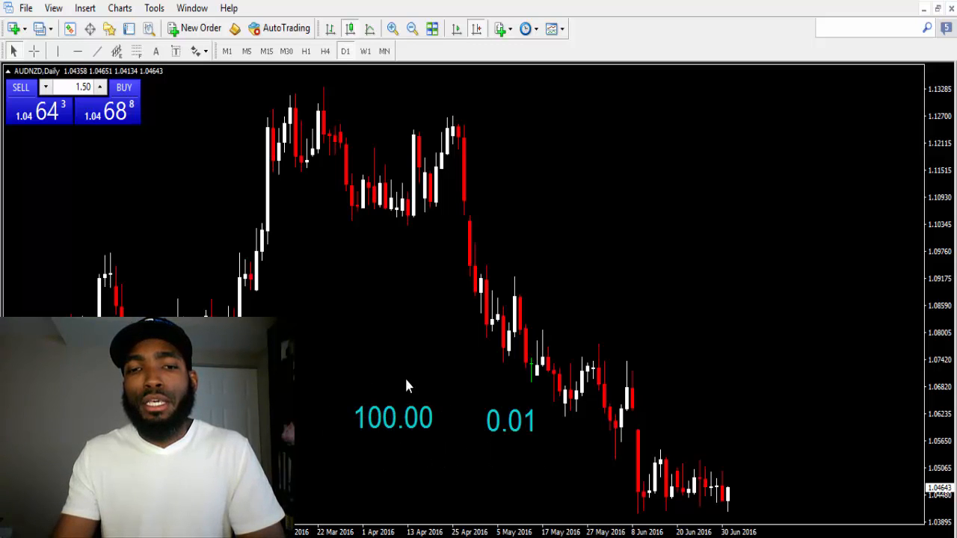
mouse_move(449, 422)
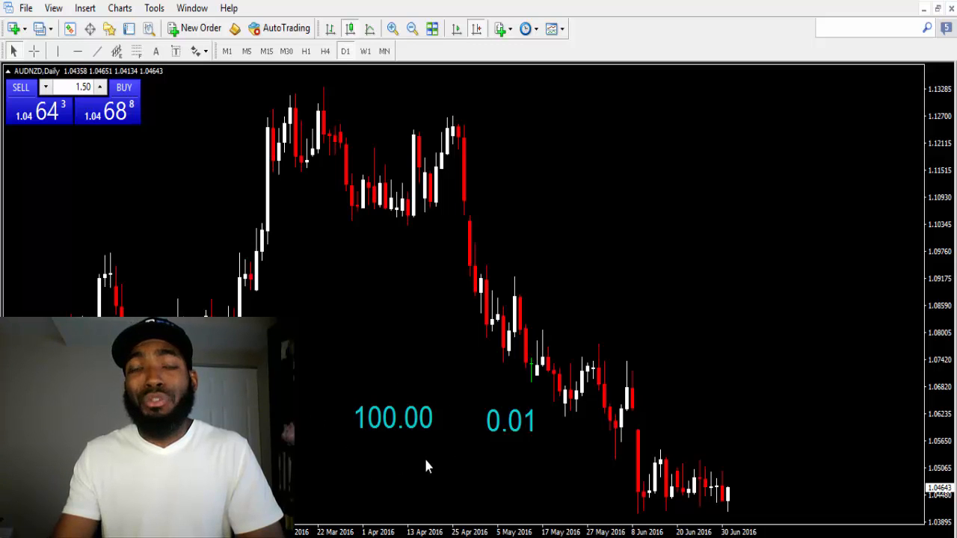
mouse_move(389, 466)
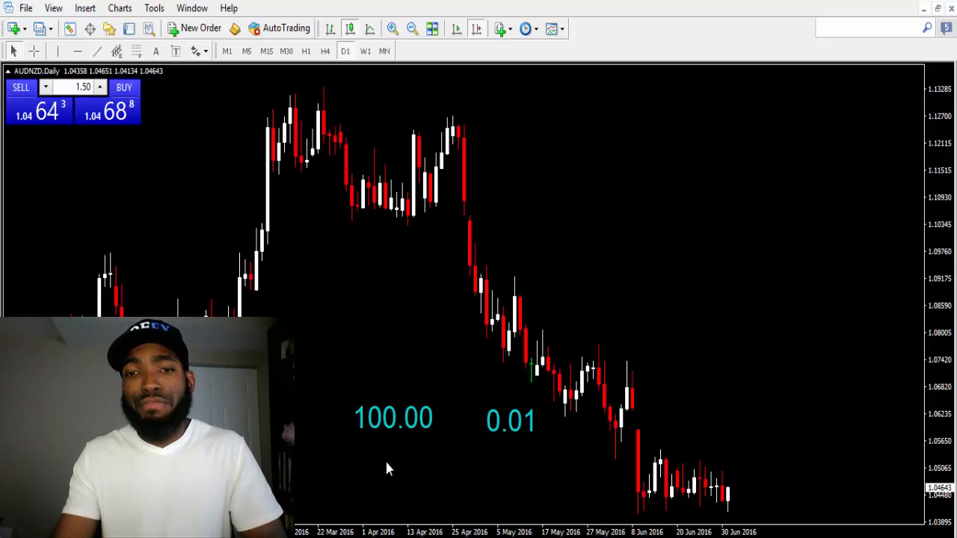
mouse_move(419, 460)
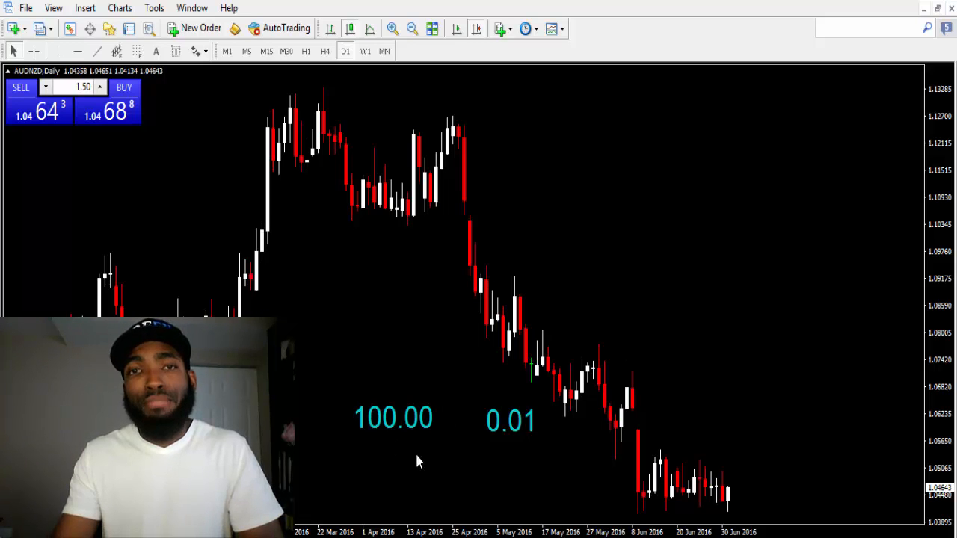
mouse_move(404, 419)
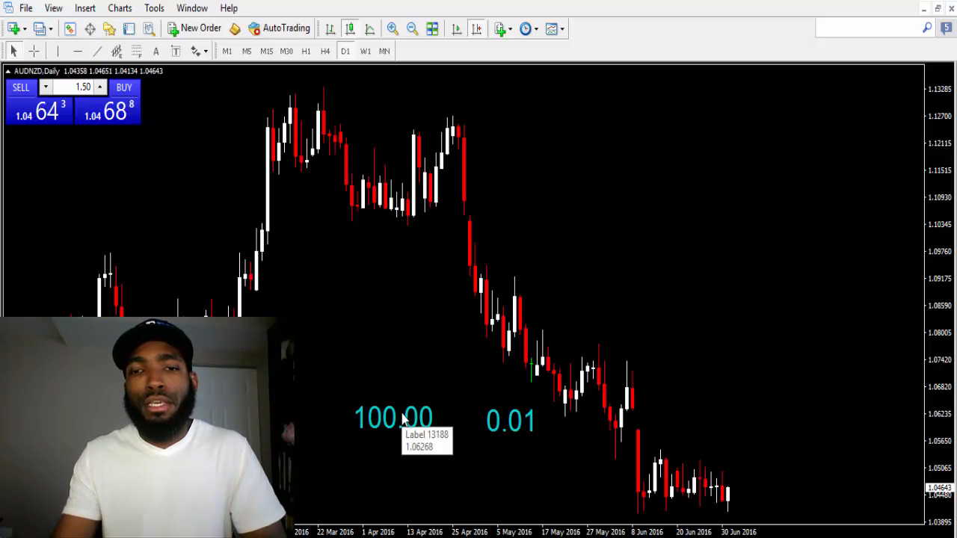
mouse_move(460, 440)
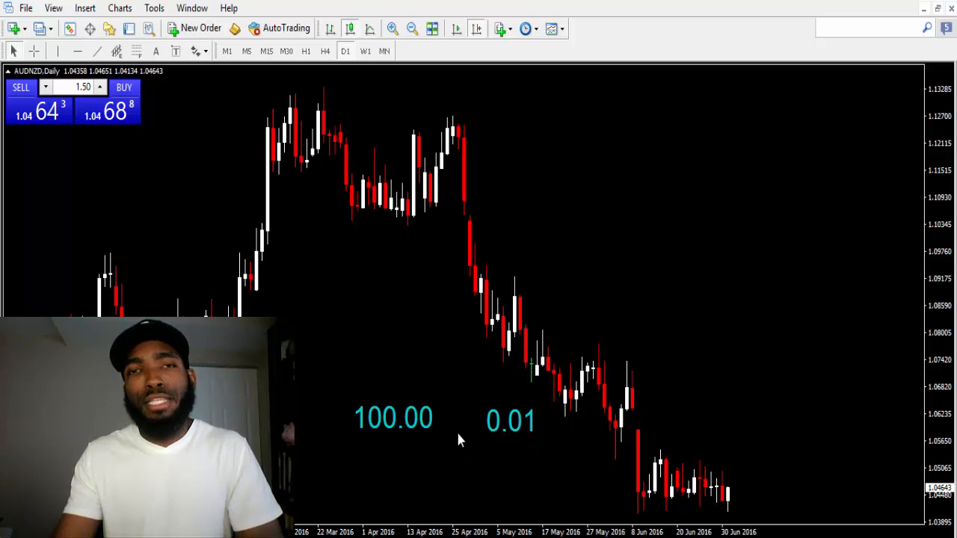
mouse_move(511, 452)
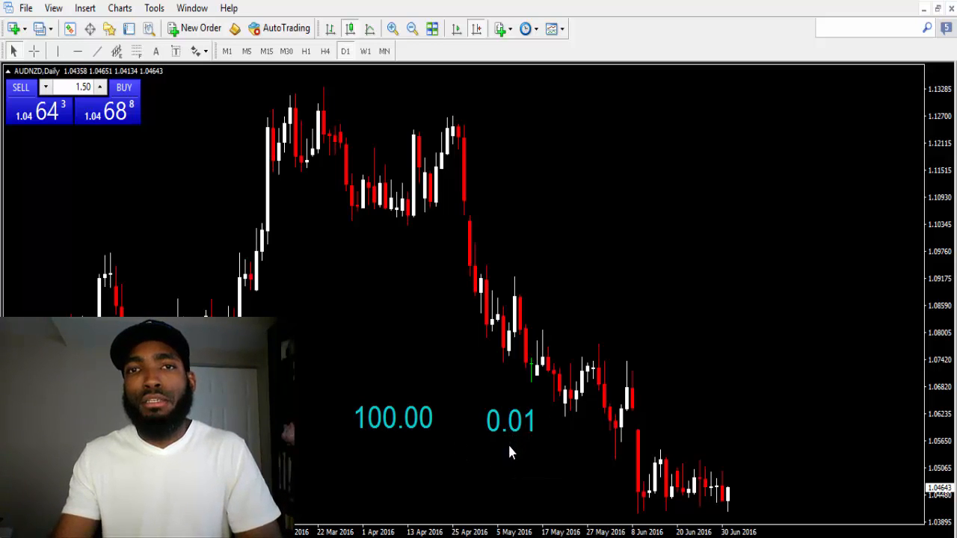
mouse_move(512, 481)
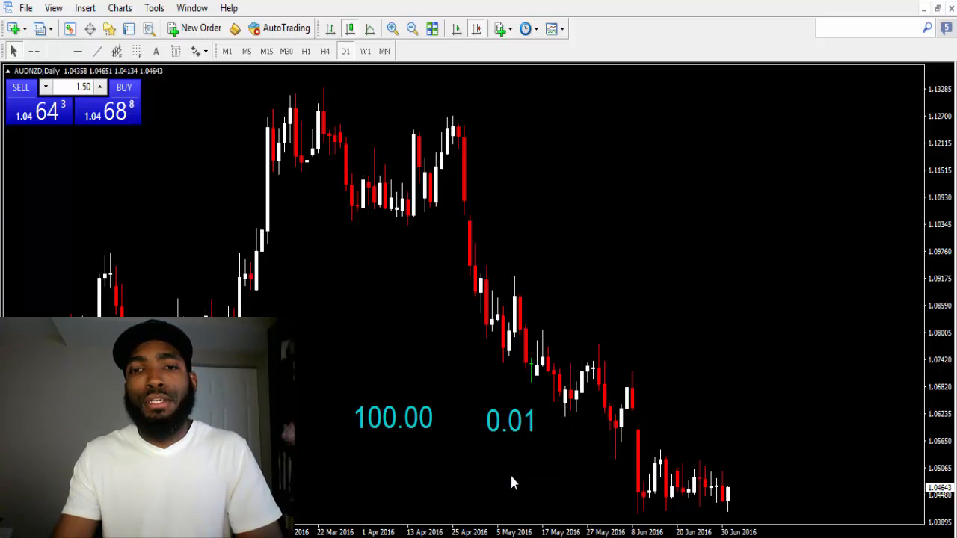
mouse_move(464, 383)
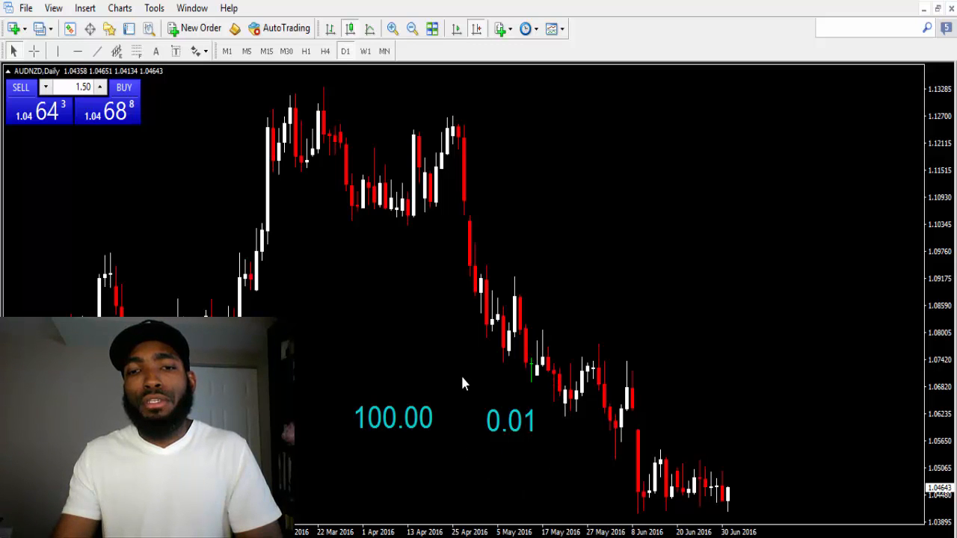
mouse_move(503, 374)
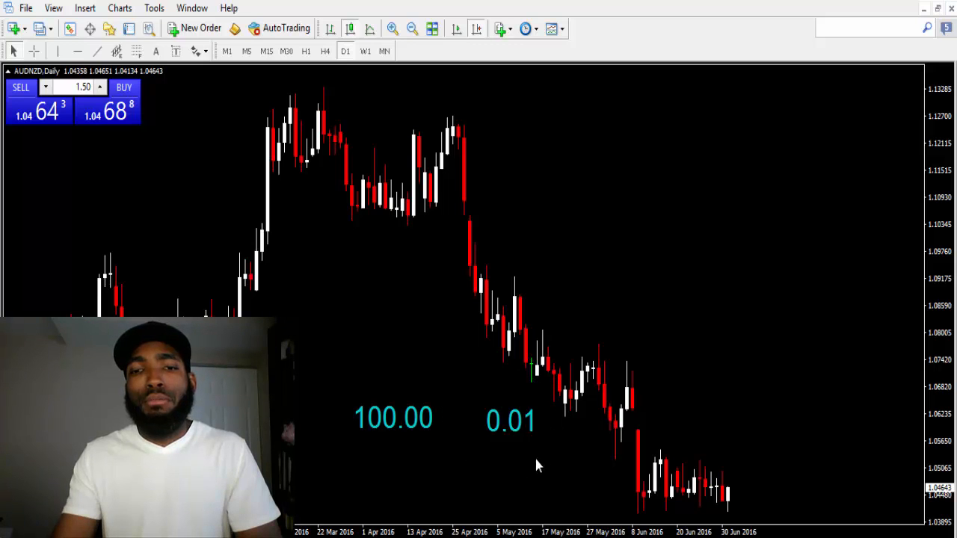
mouse_move(499, 359)
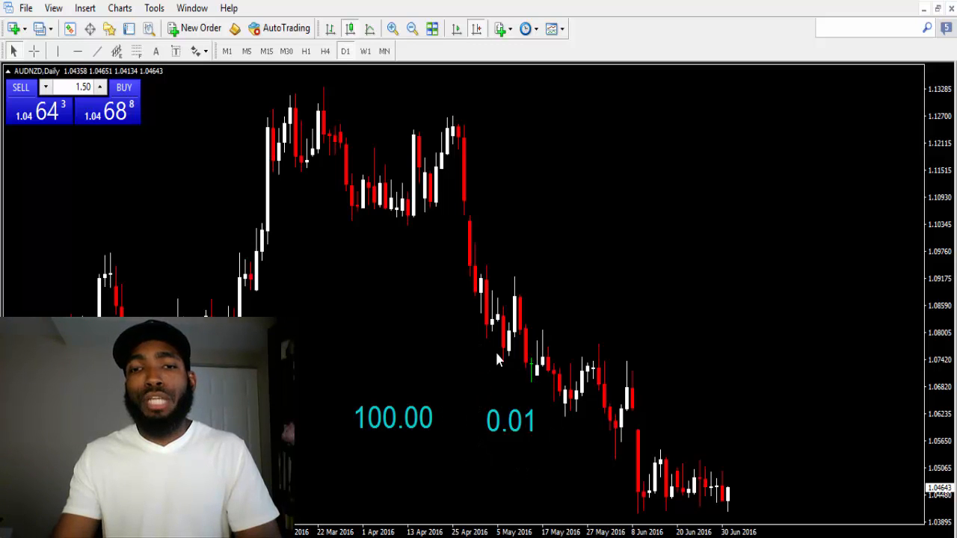
mouse_move(561, 389)
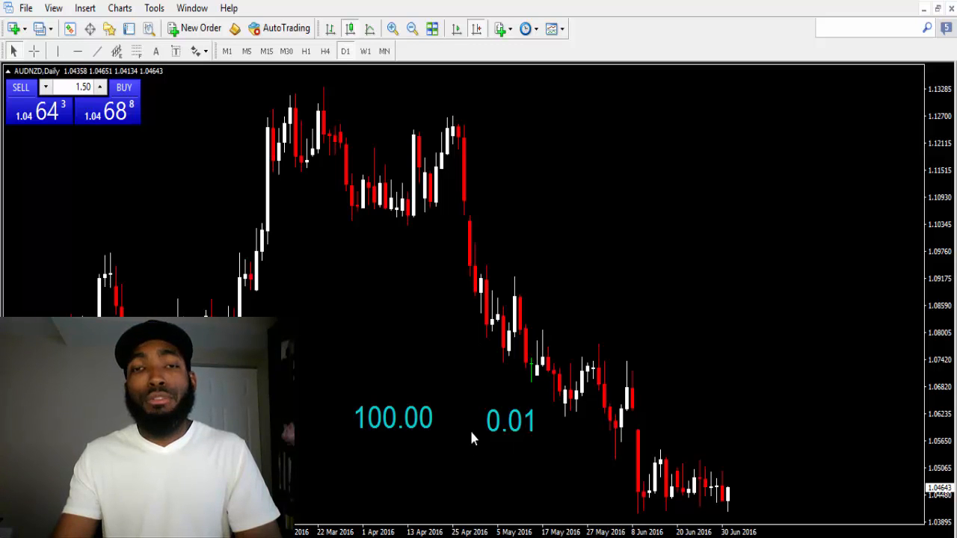
mouse_move(547, 455)
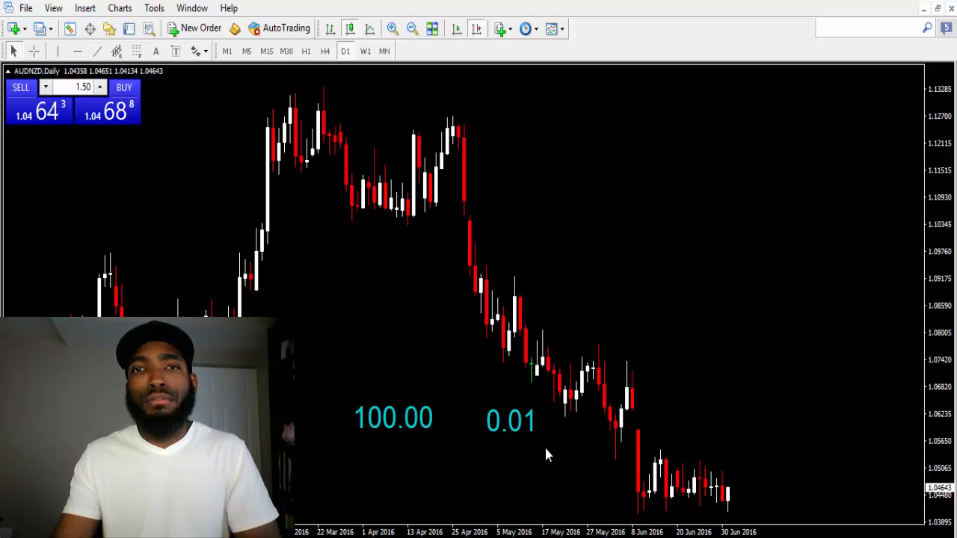
mouse_move(415, 441)
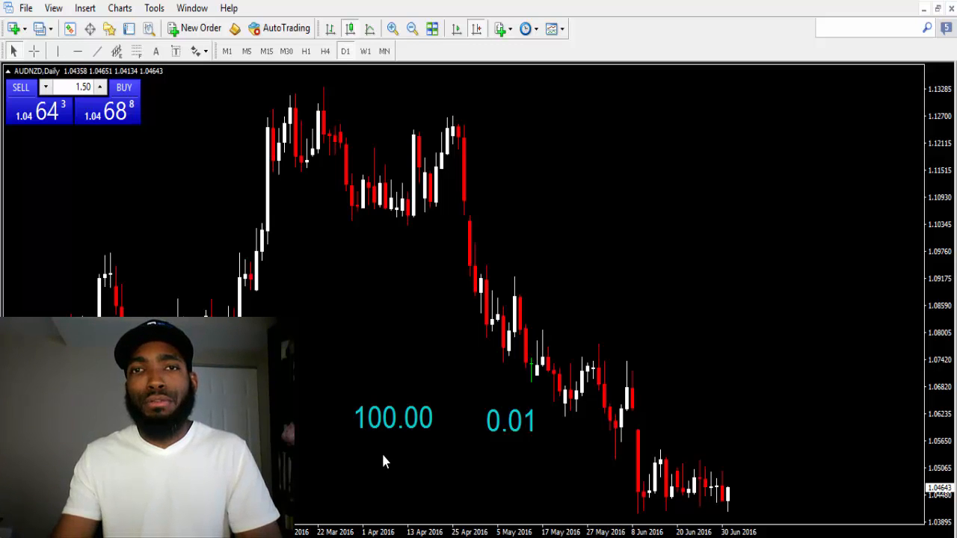
mouse_move(343, 420)
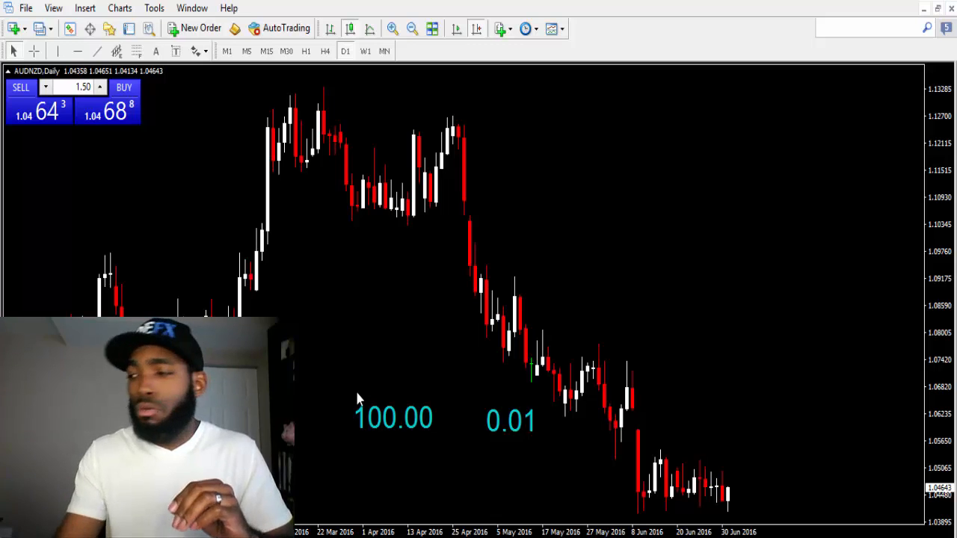
mouse_move(216, 61)
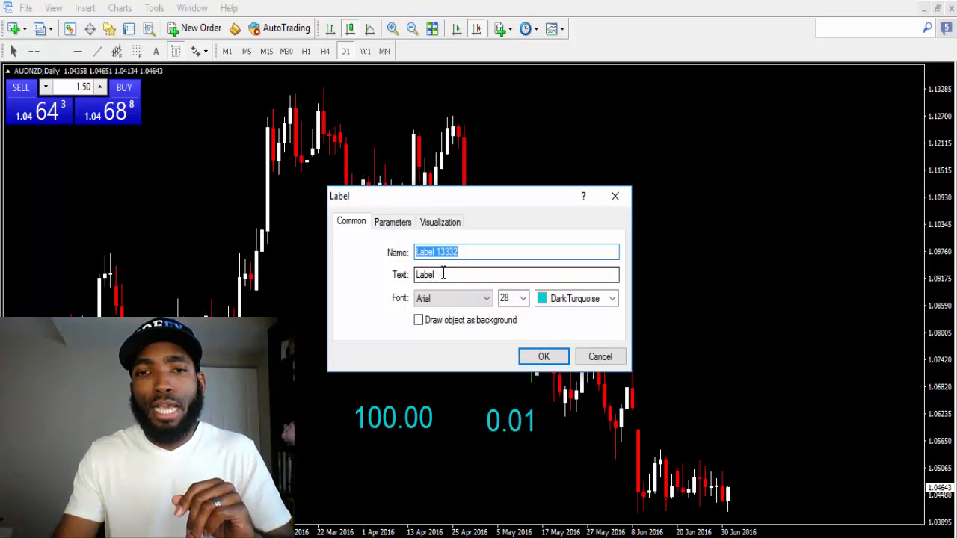
Step: Place a turquoise label reading "$10,000 1000.00 per pip" near the top of the chart
type("Z$10")
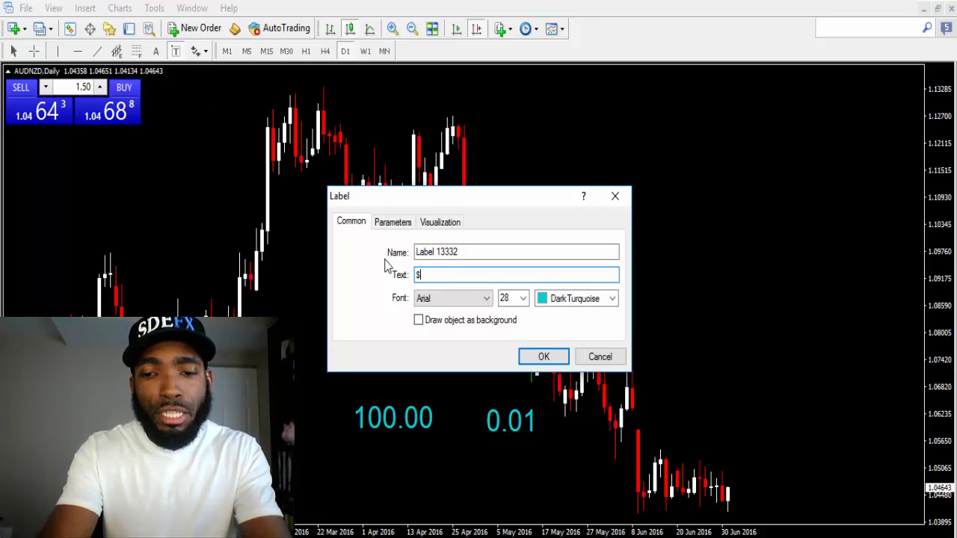
type("10,000")
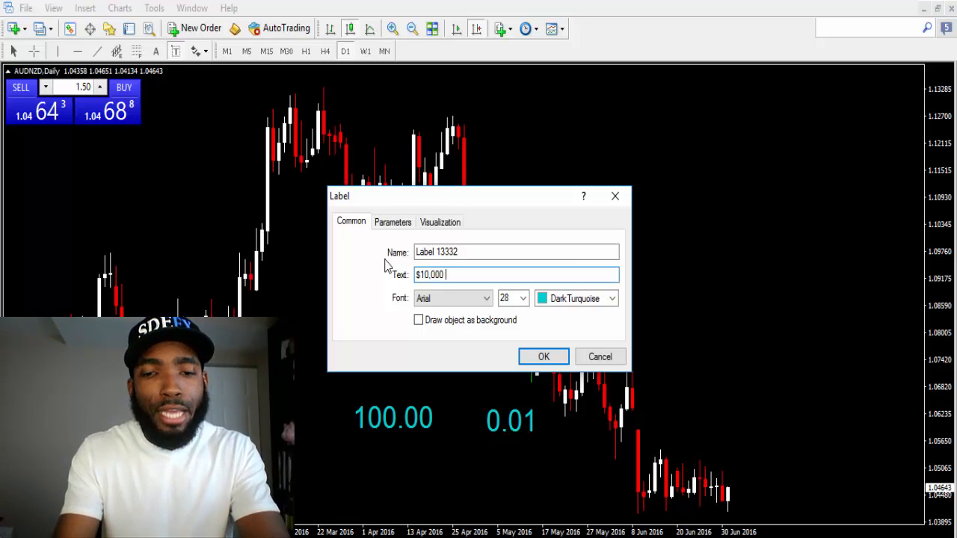
type("1000")
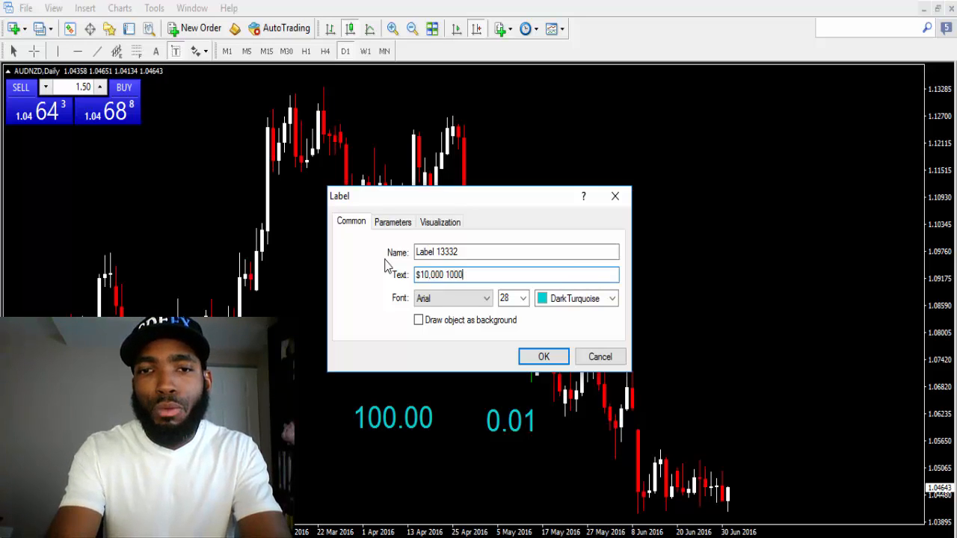
type(".00")
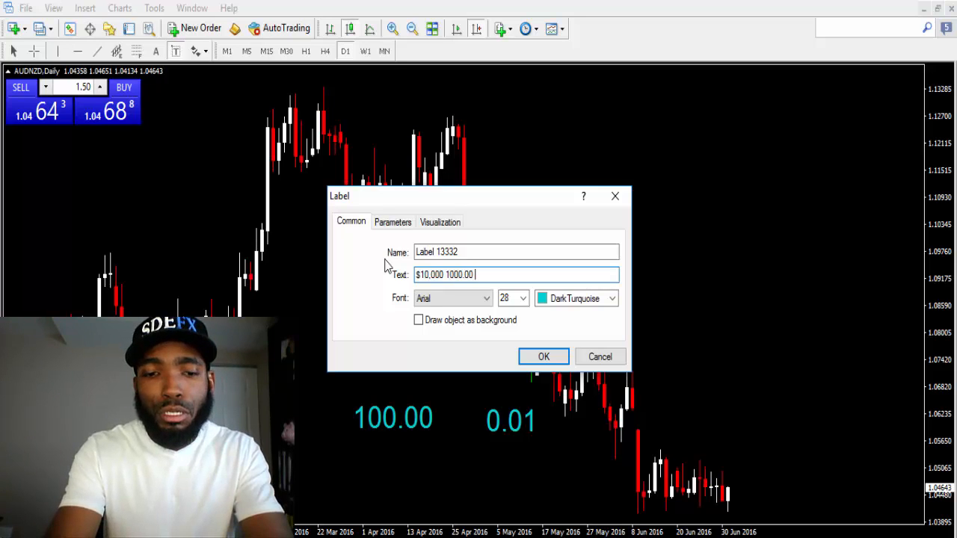
type("per pi")
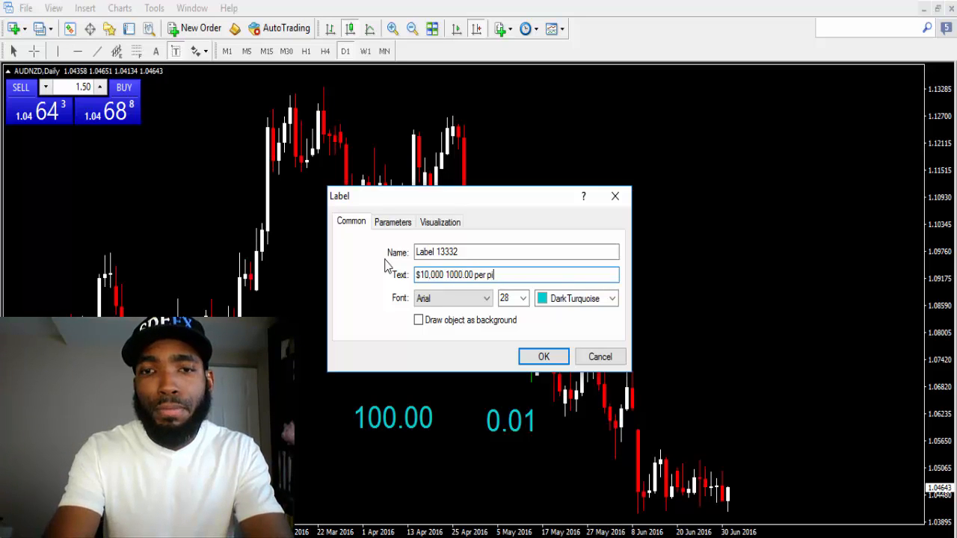
type("ip")
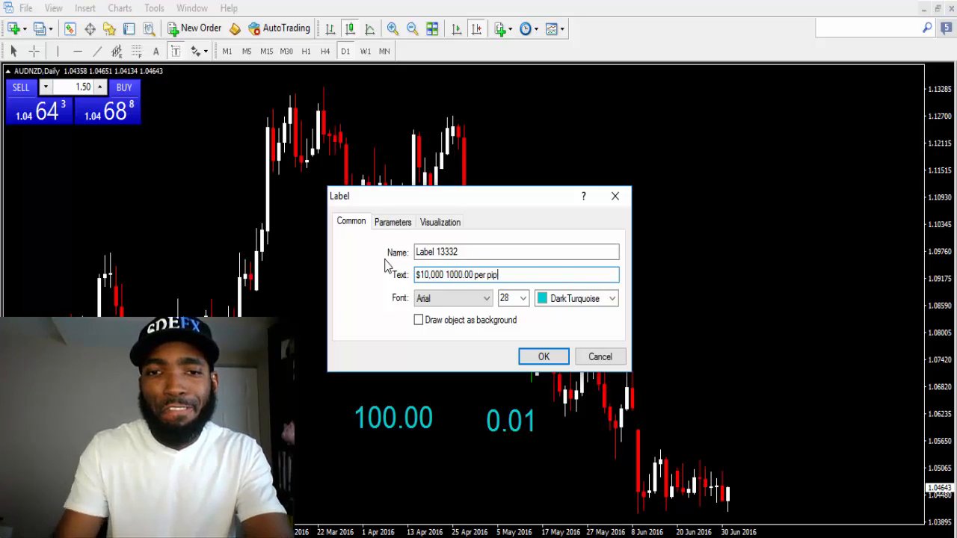
left_click(544, 356)
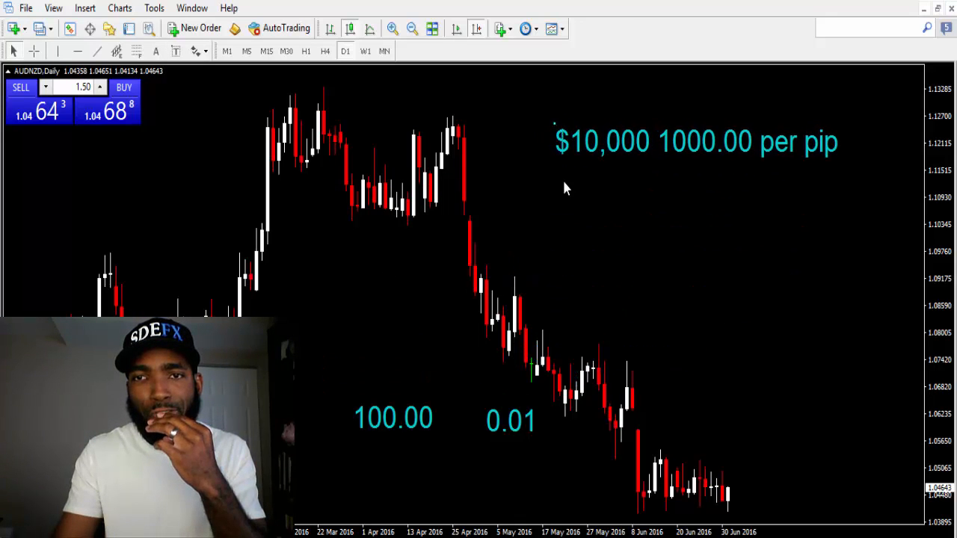
mouse_move(565, 168)
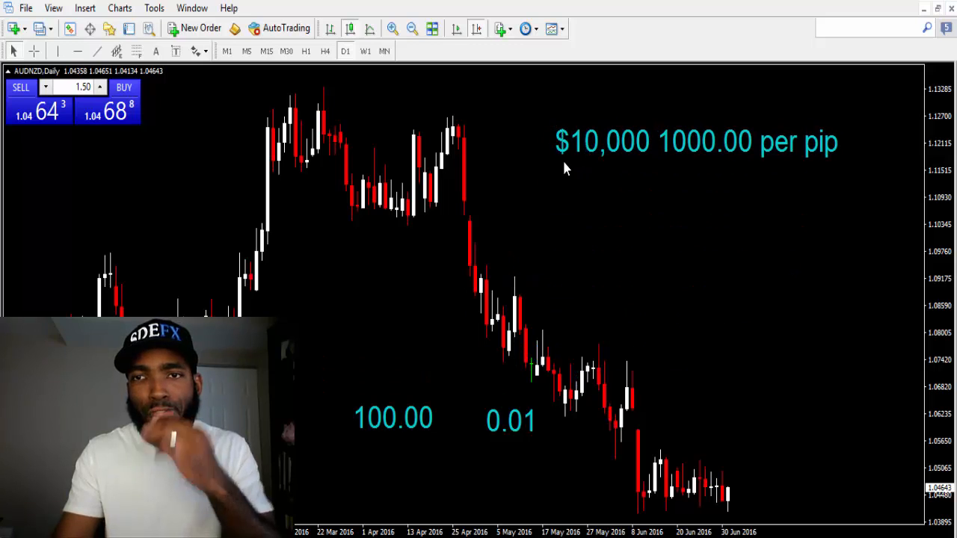
mouse_move(700, 170)
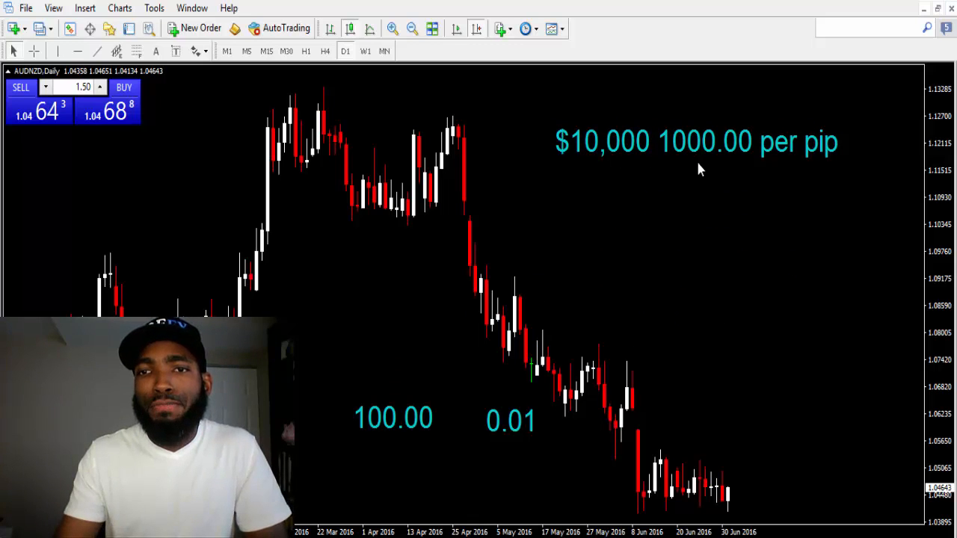
mouse_move(670, 161)
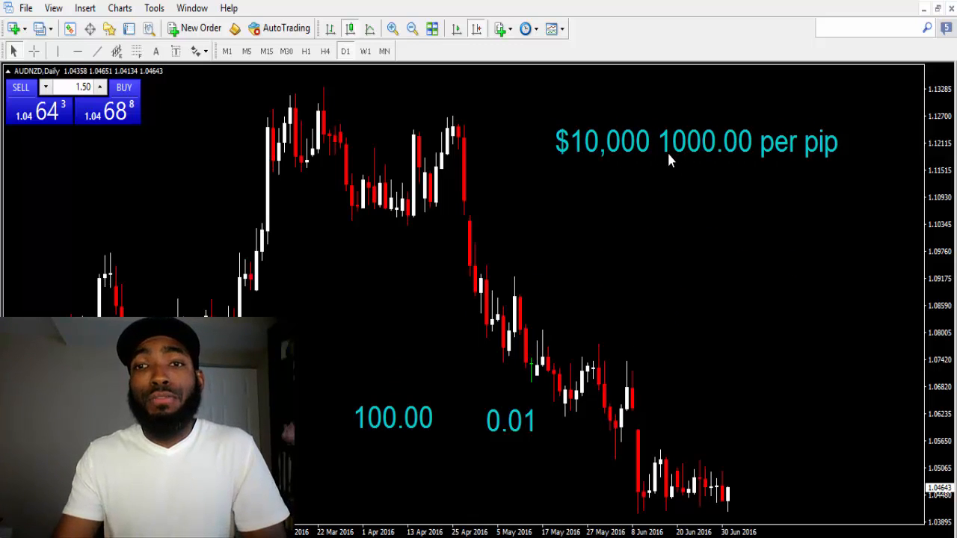
mouse_move(665, 163)
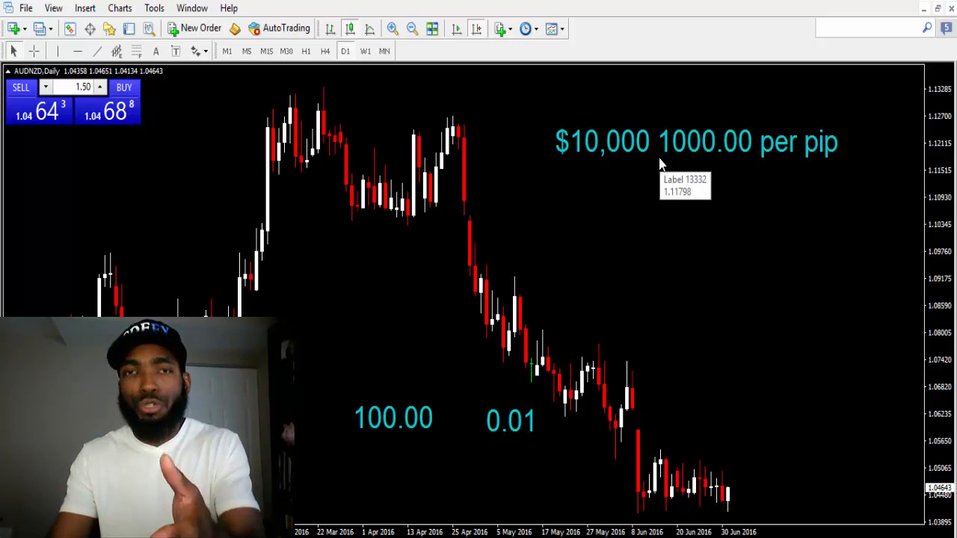
mouse_move(661, 177)
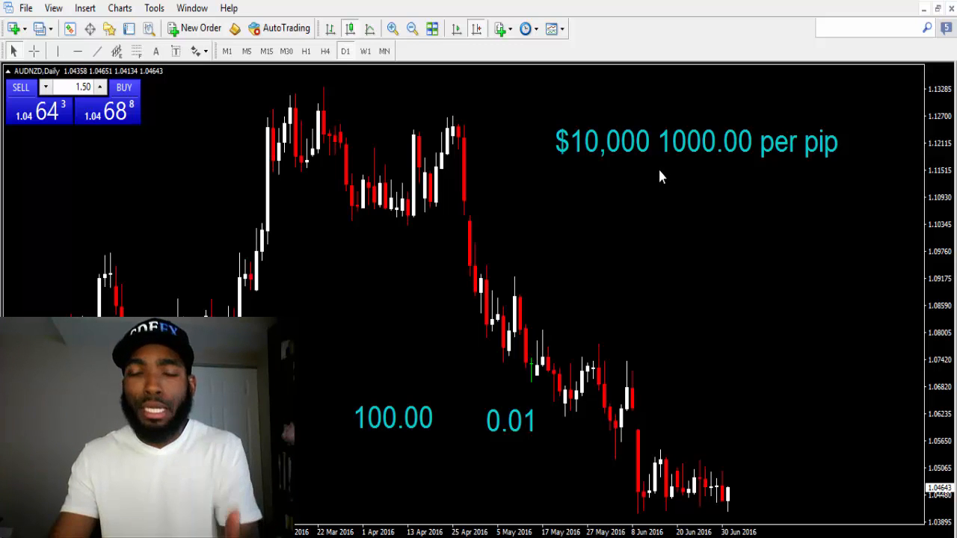
mouse_move(647, 183)
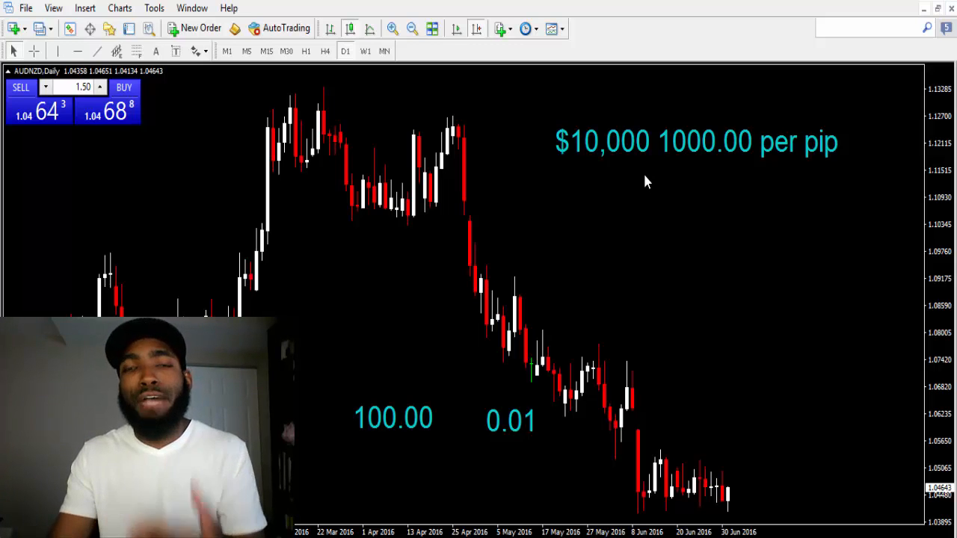
mouse_move(157, 89)
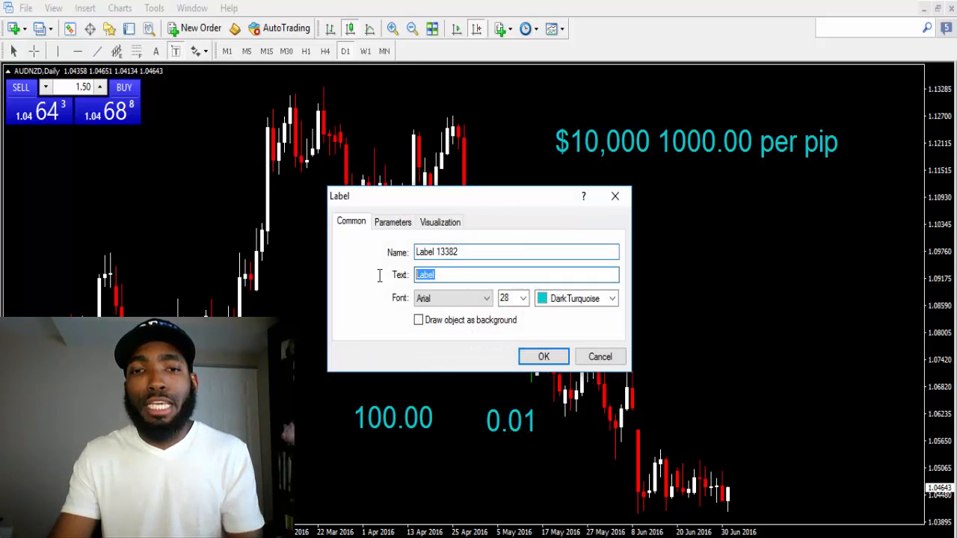
Step: Place a turquoise "10 pip range" label beneath the $10,000 per-pip label
type("10")
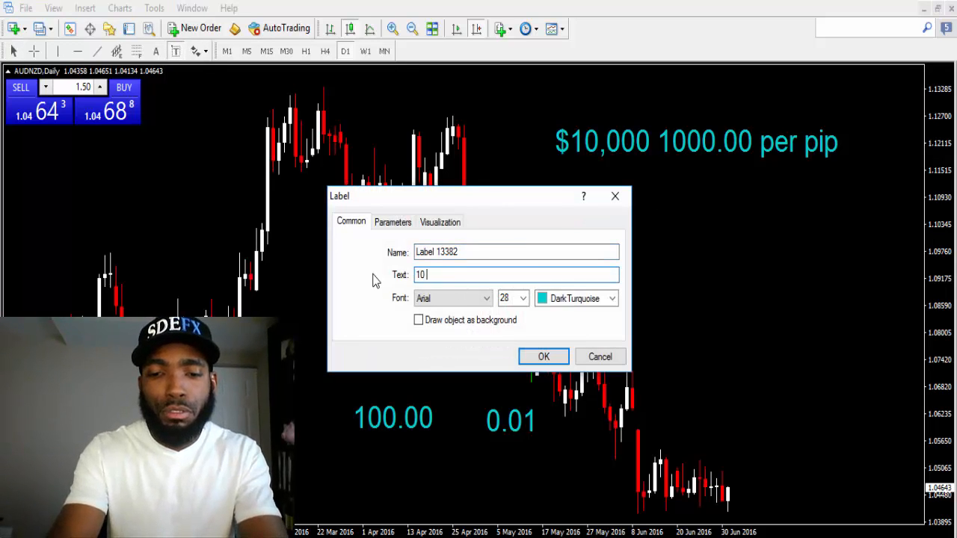
type("pip ran")
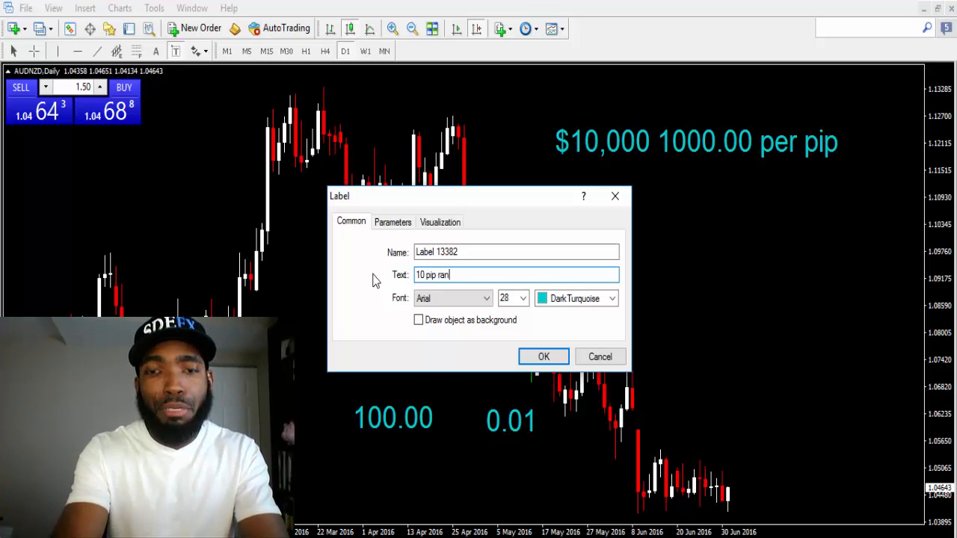
left_click(544, 356)
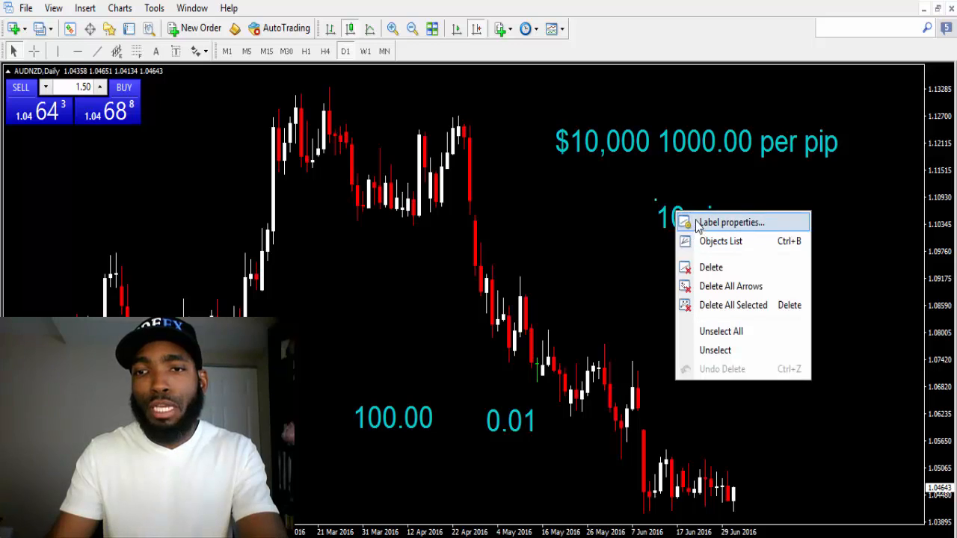
Step: Extend that label's text to "10 pip range before stop out" via its Label properties
left_click(730, 222)
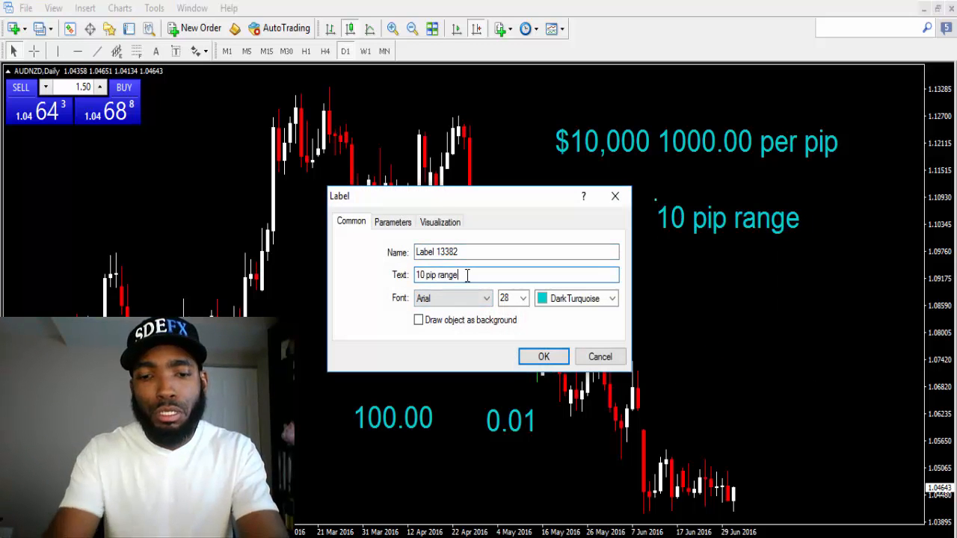
type("before stop")
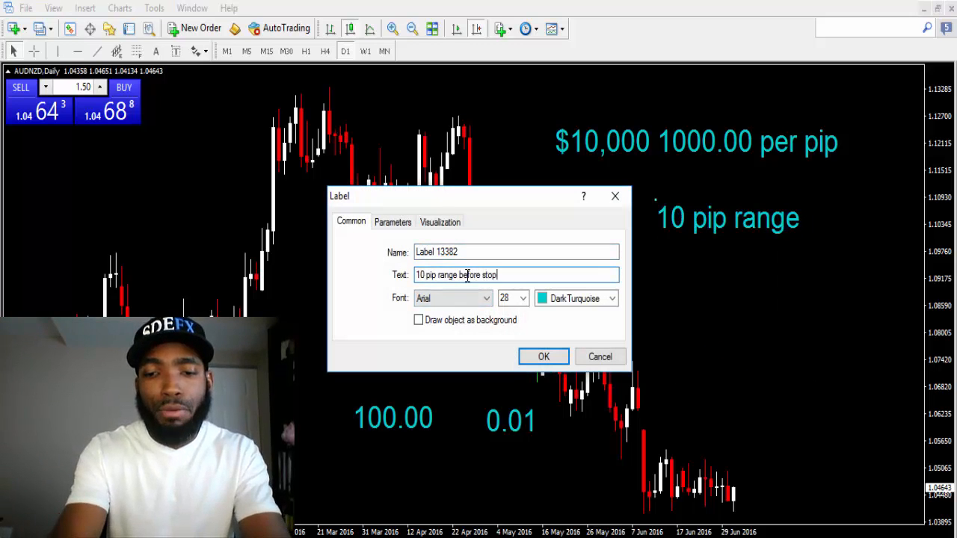
type("o")
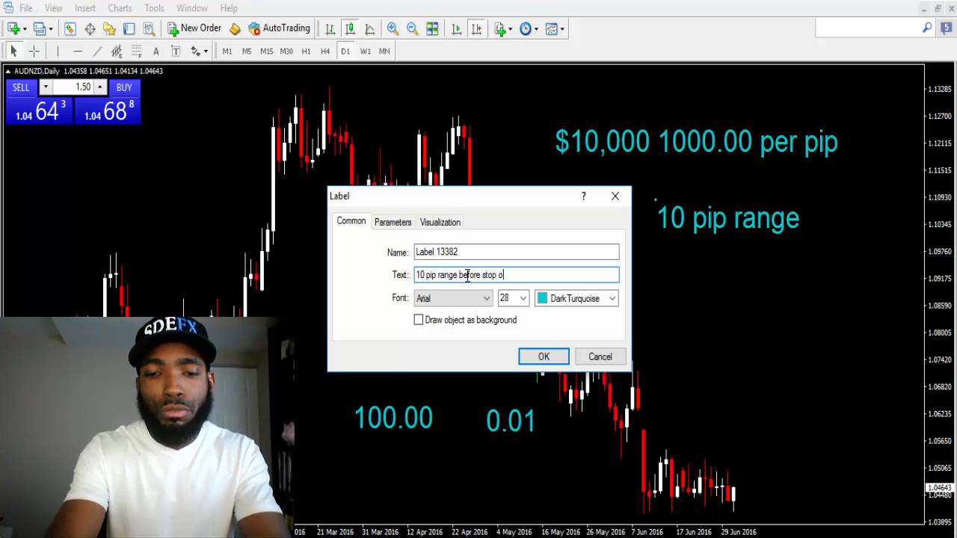
left_click(545, 355)
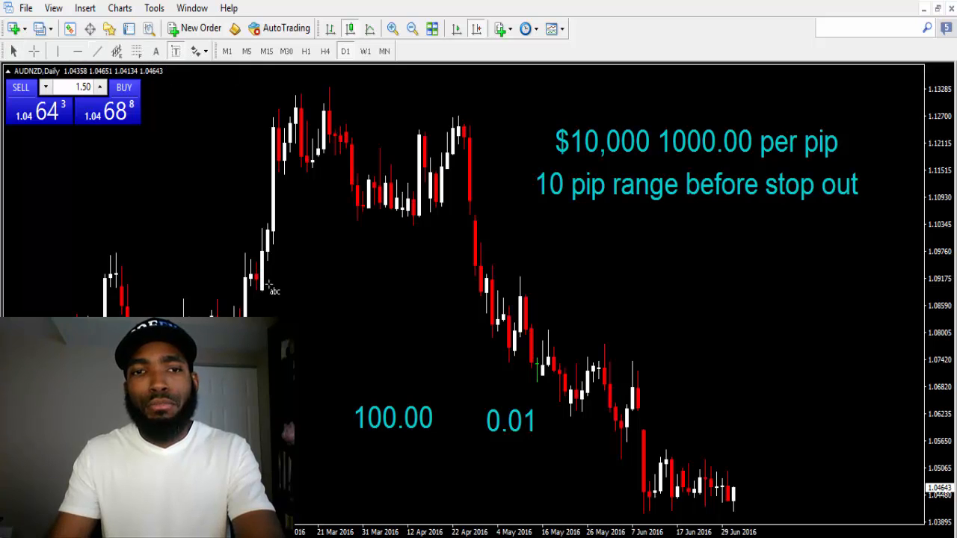
mouse_move(625, 296)
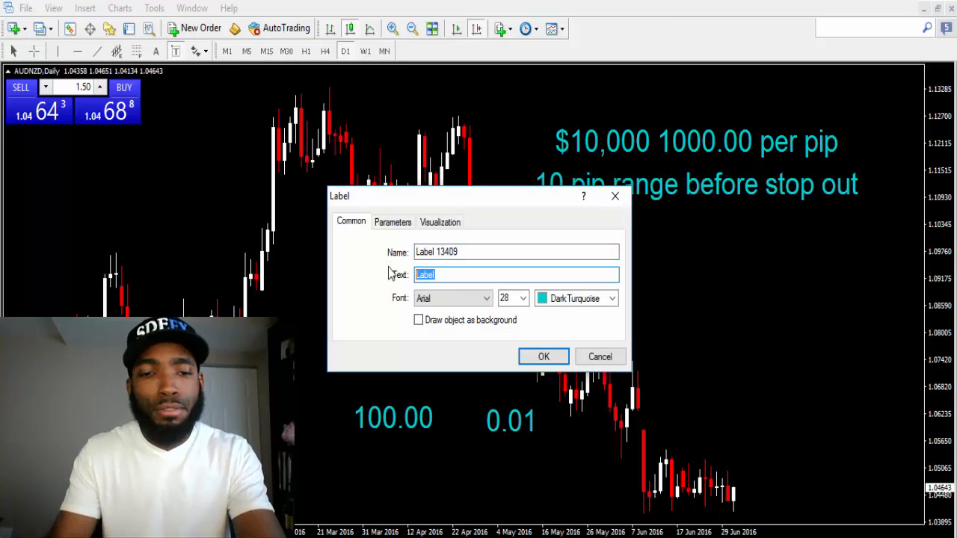
Step: Place a turquoise label reading "$100 $0.10 per pip" lower on the chart
type("$100")
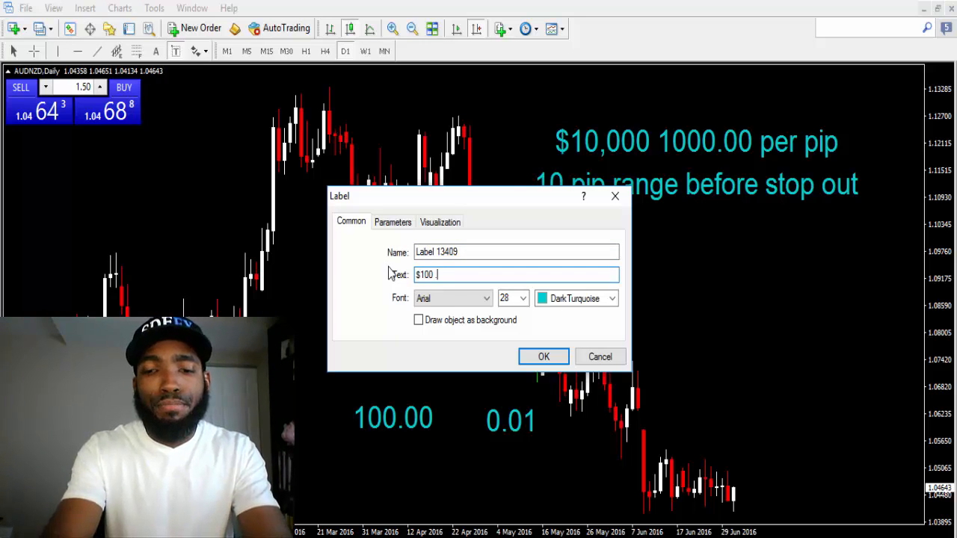
type("$")
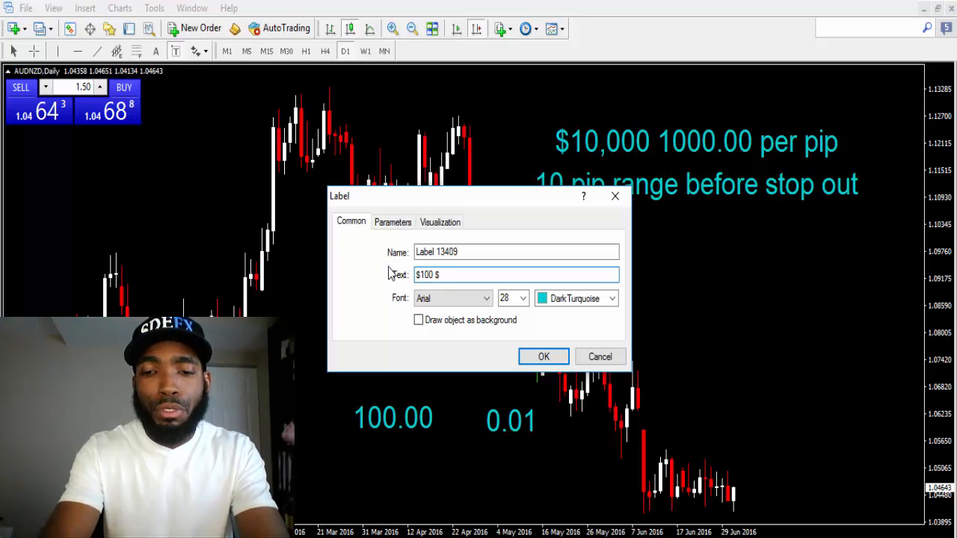
type("$0.10")
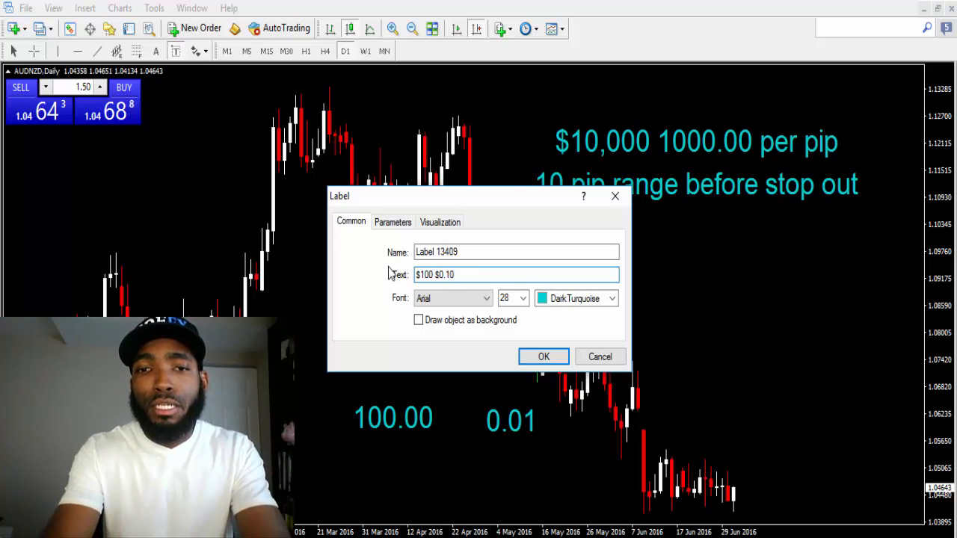
type("per pi")
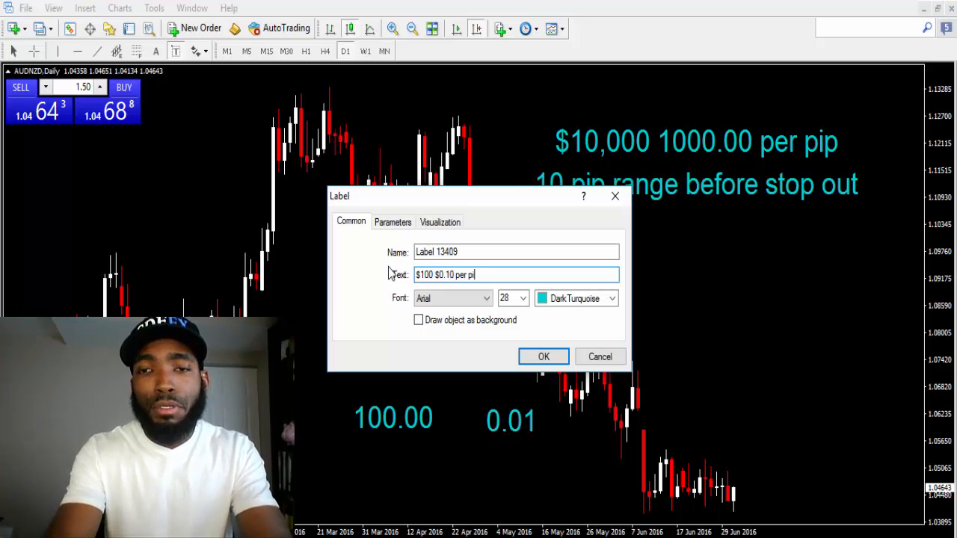
left_click(544, 356)
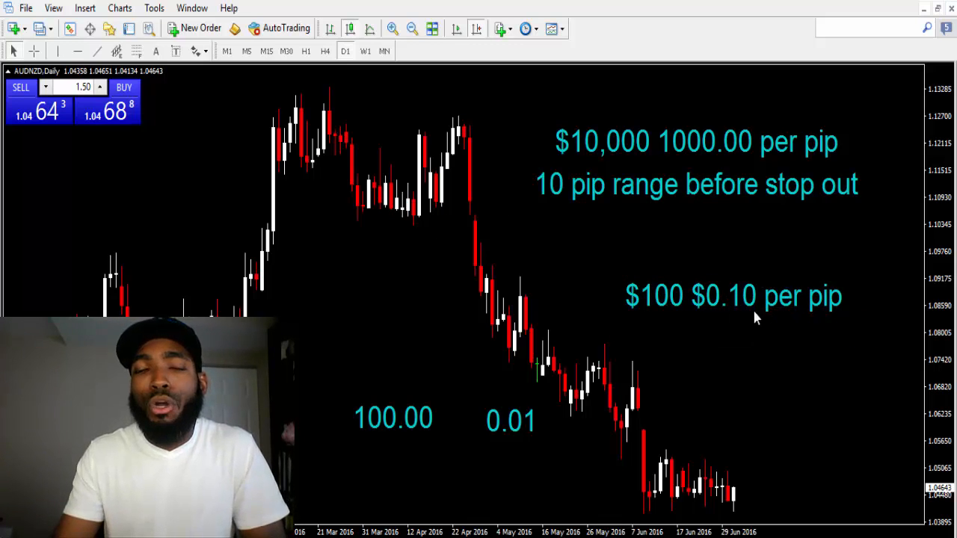
mouse_move(774, 305)
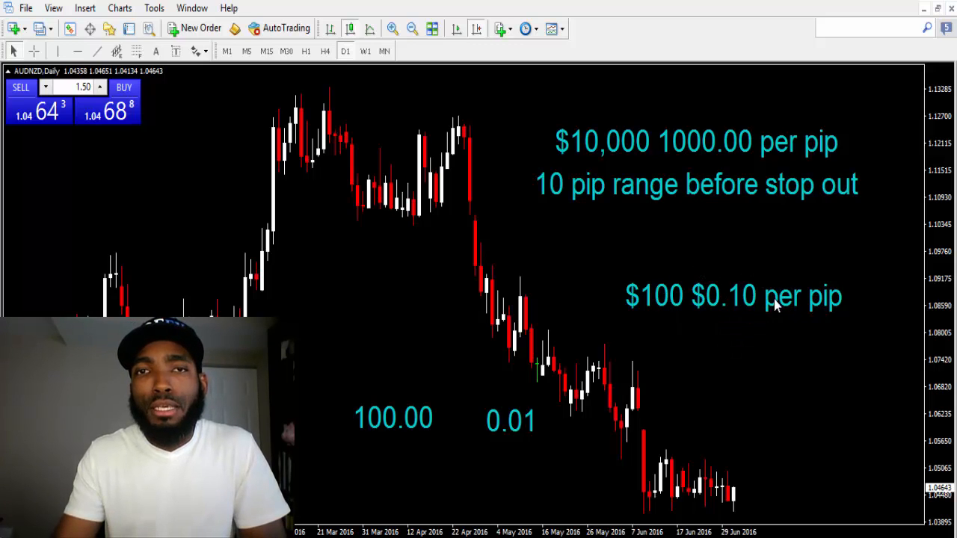
mouse_move(694, 278)
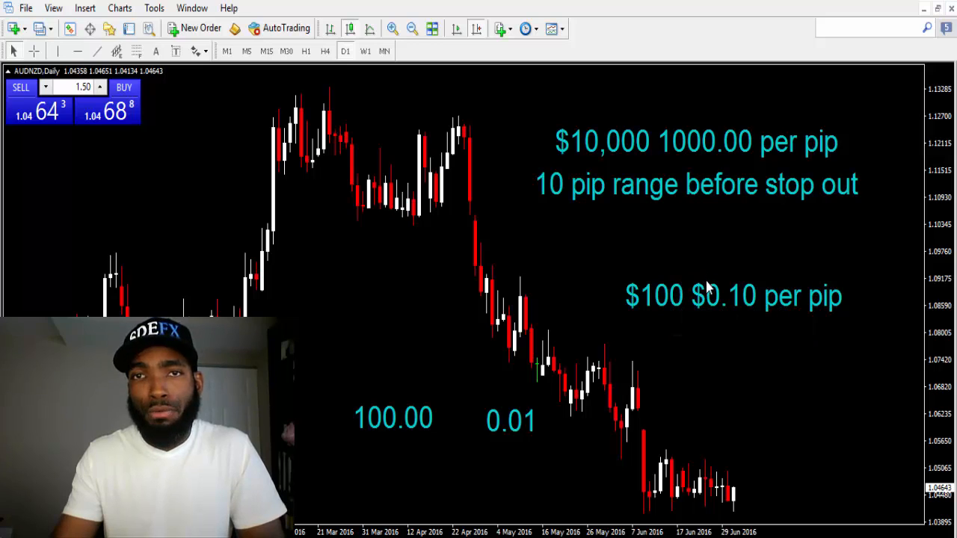
mouse_move(296, 80)
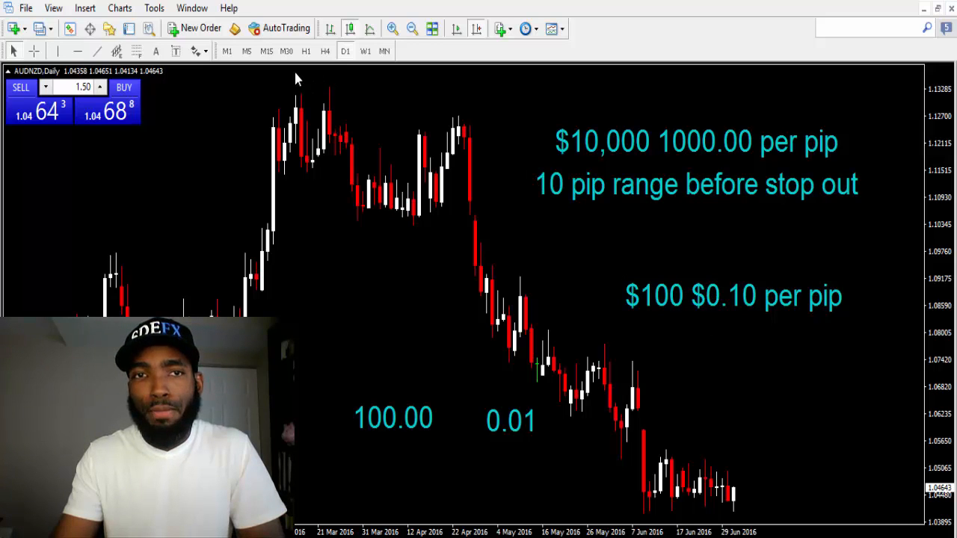
mouse_move(606, 395)
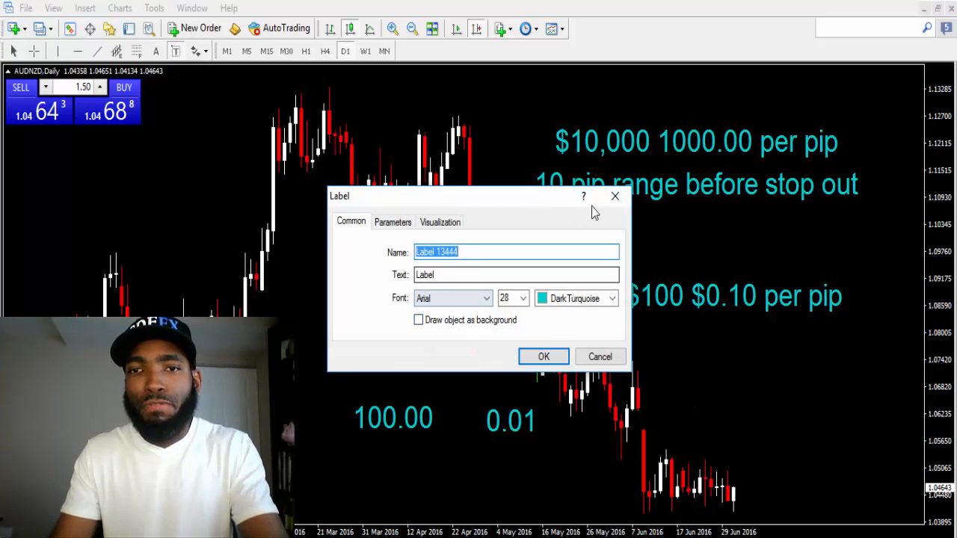
mouse_move(570, 206)
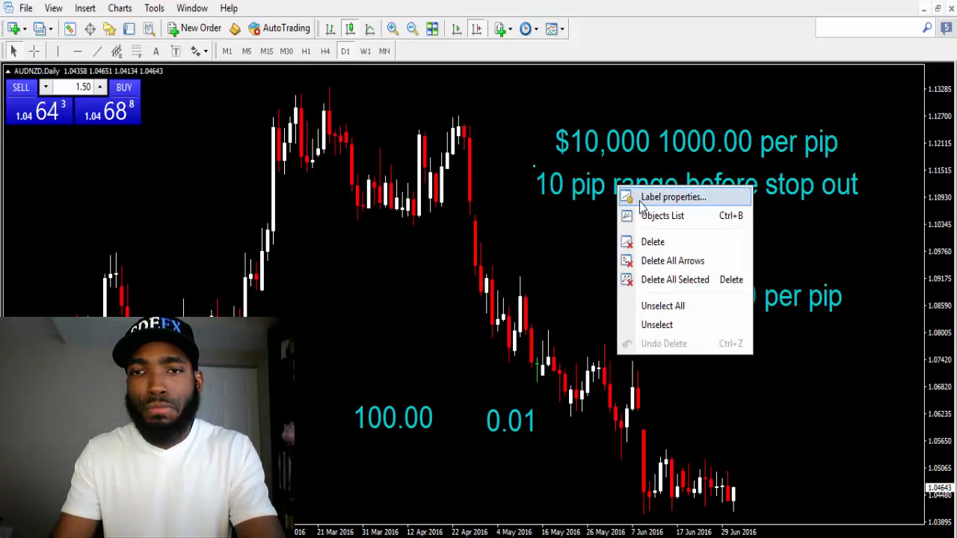
left_click(673, 197)
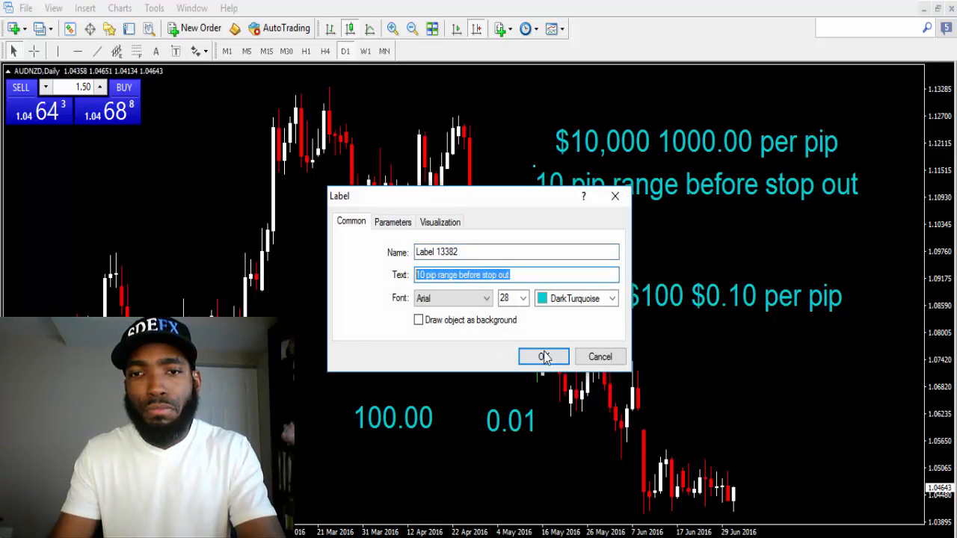
left_click(545, 356)
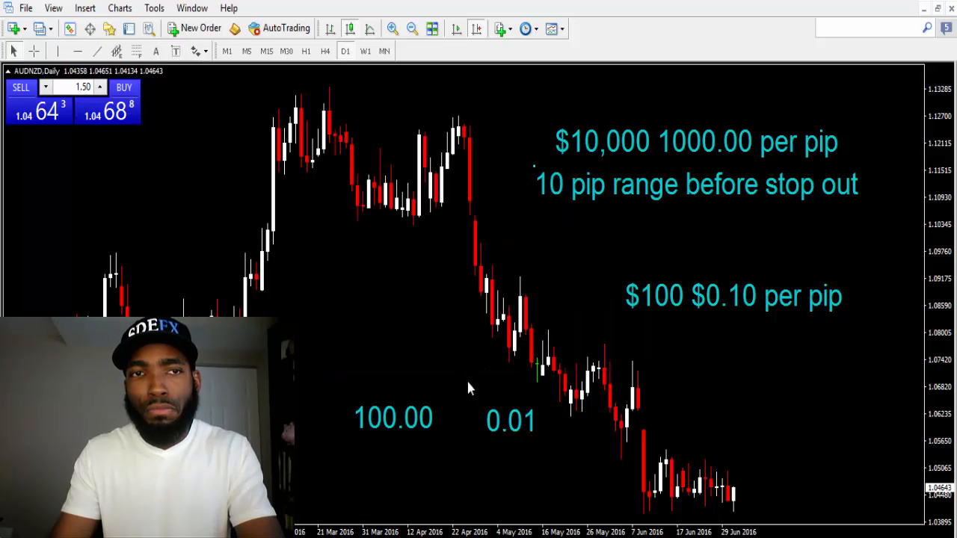
mouse_move(651, 341)
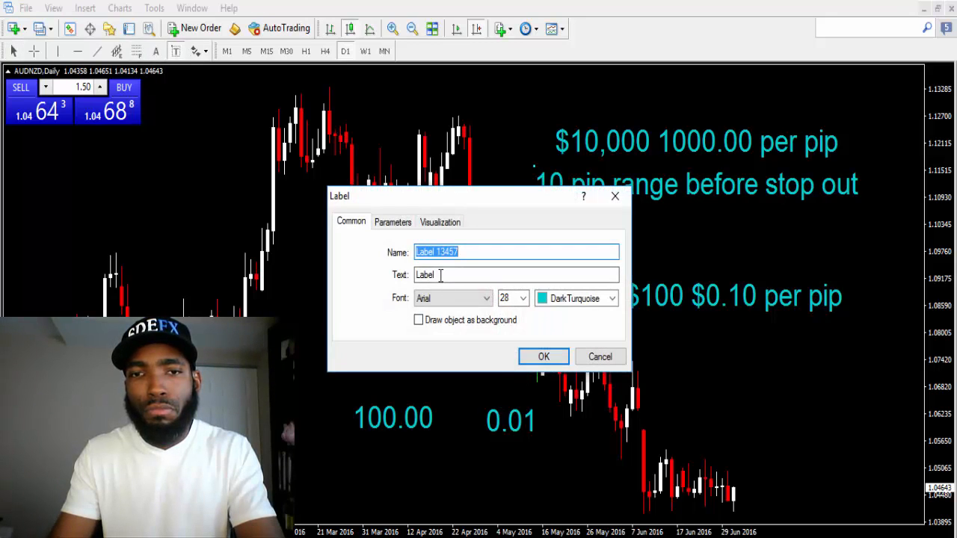
Step: Place a turquoise "1000 pip range before stop out" label beneath the $100 per-pip text
type("10 pip range before stop out")
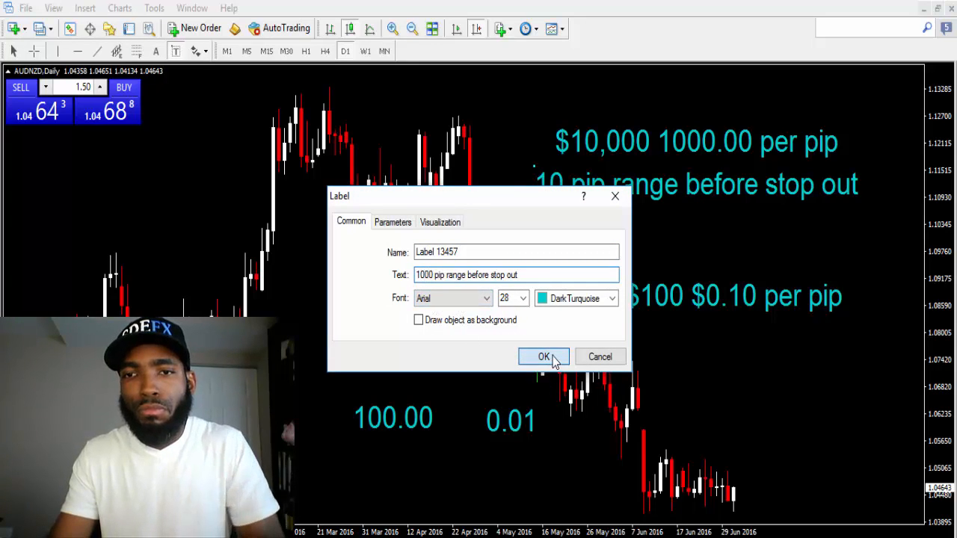
left_click(545, 356)
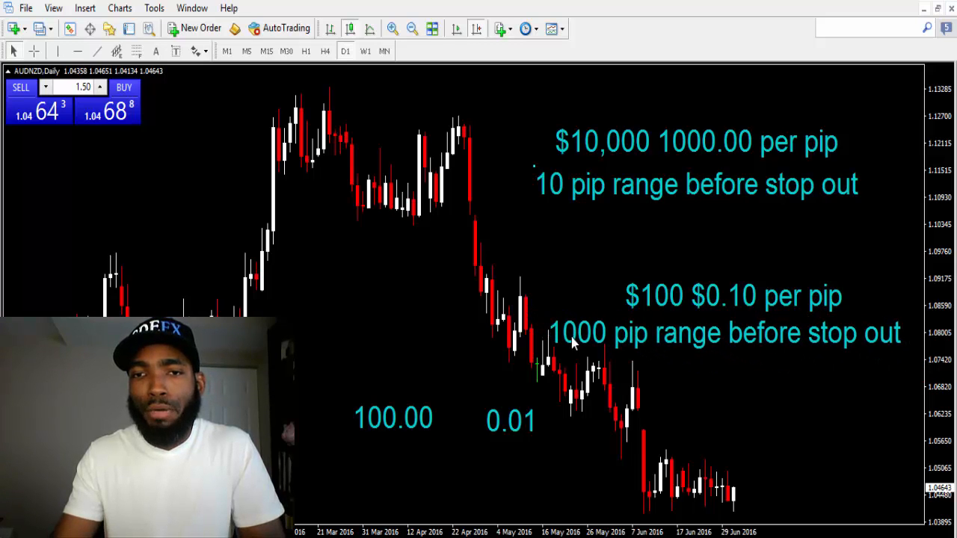
mouse_move(571, 192)
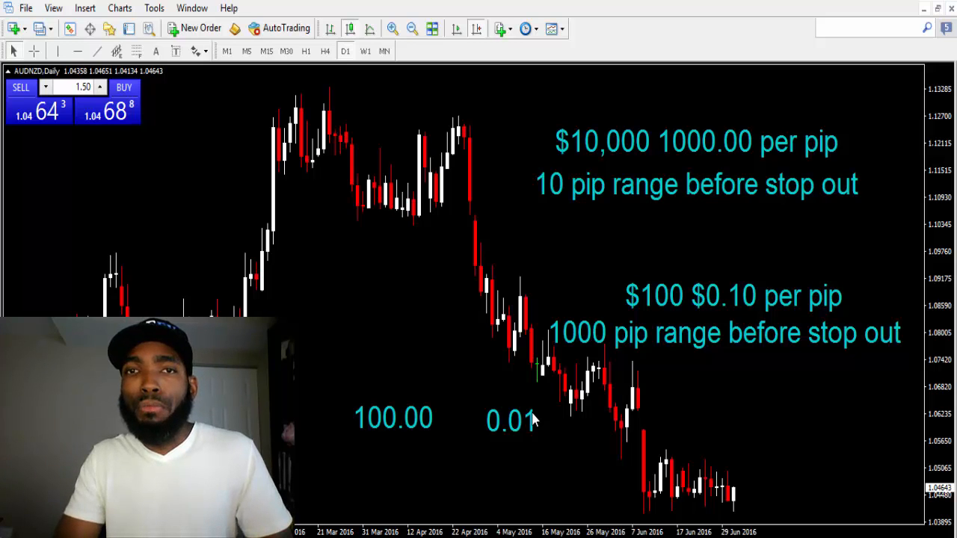
mouse_move(540, 377)
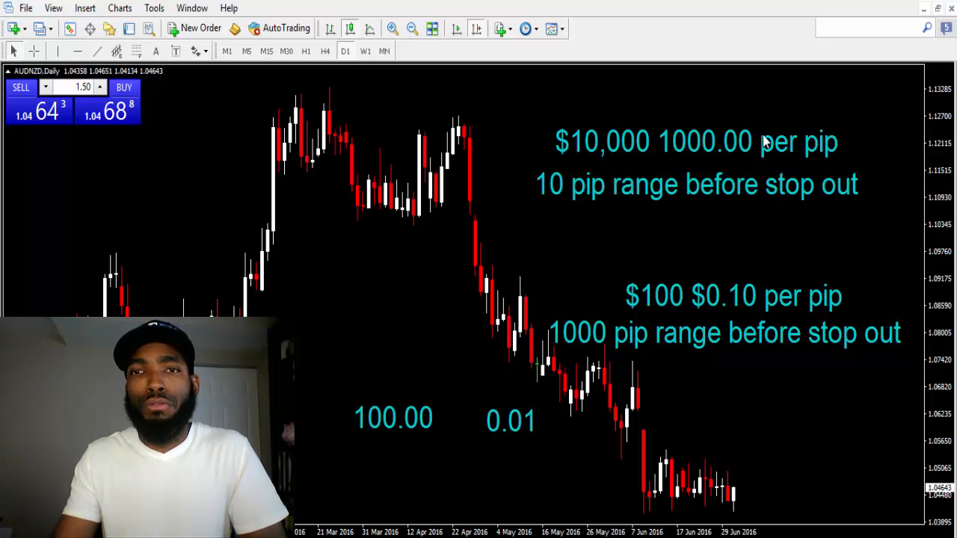
mouse_move(724, 364)
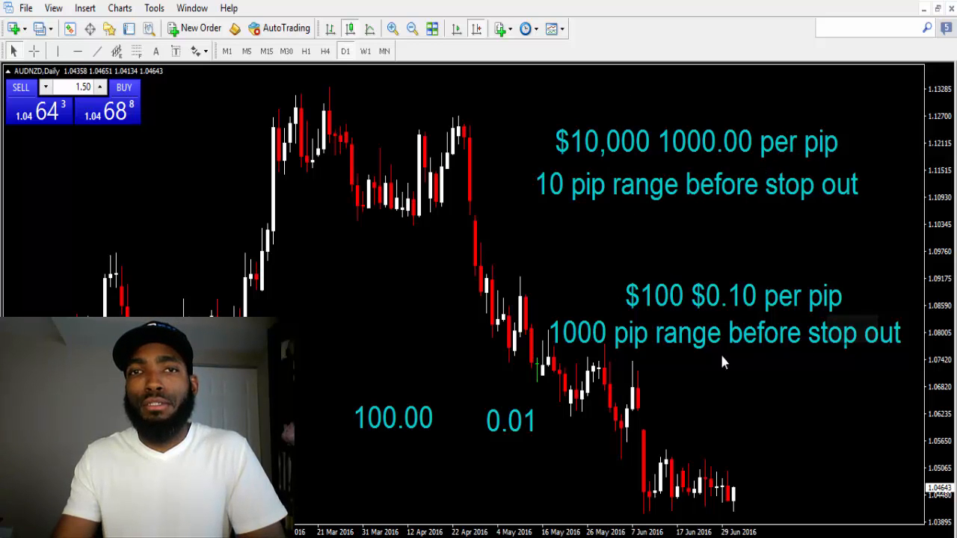
mouse_move(642, 302)
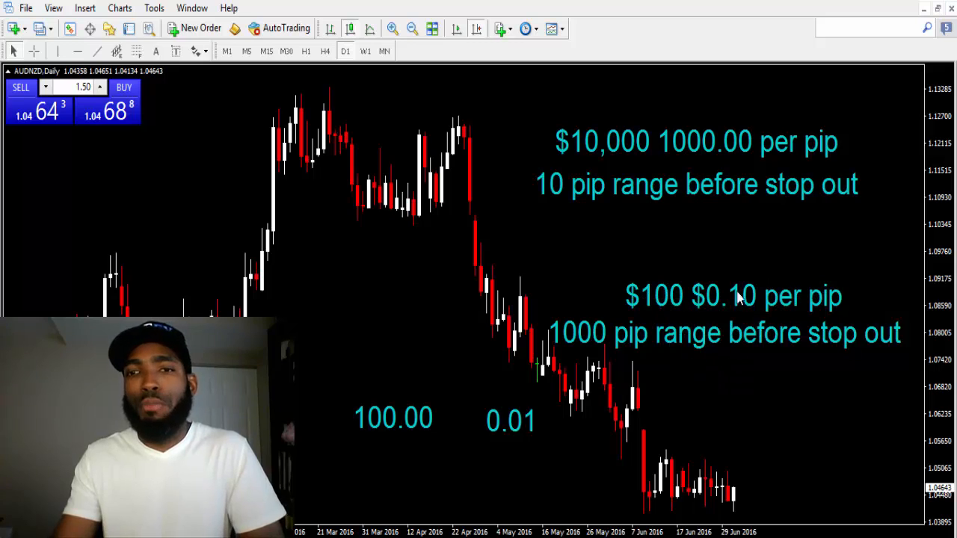
mouse_move(621, 105)
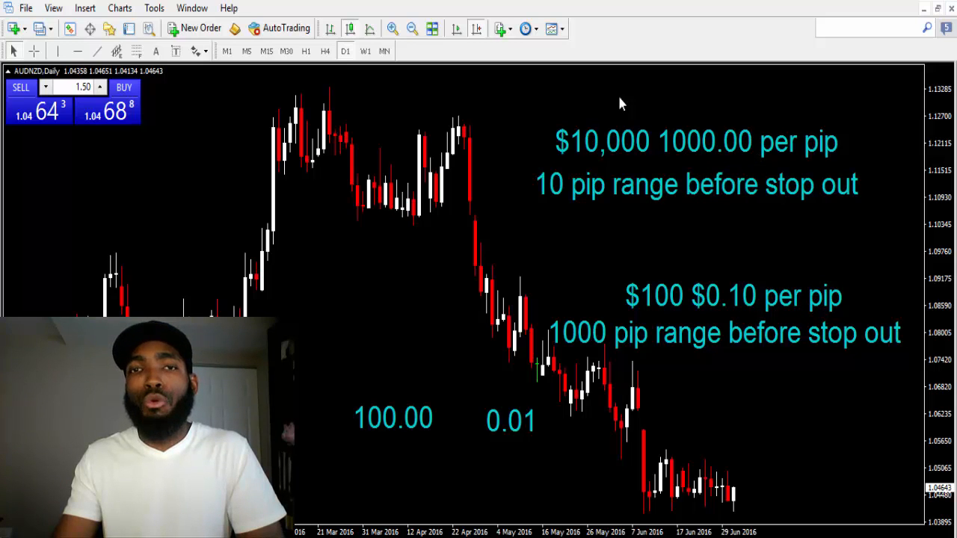
mouse_move(665, 231)
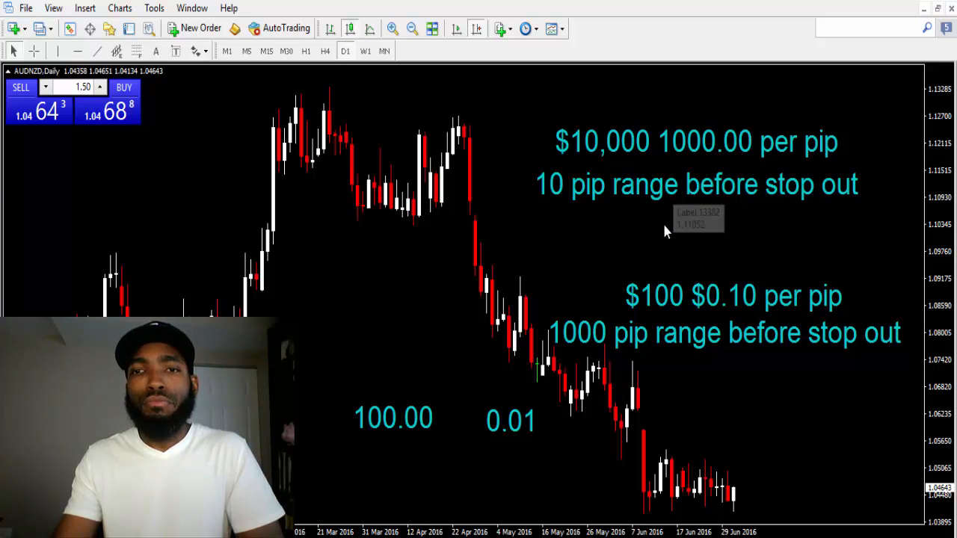